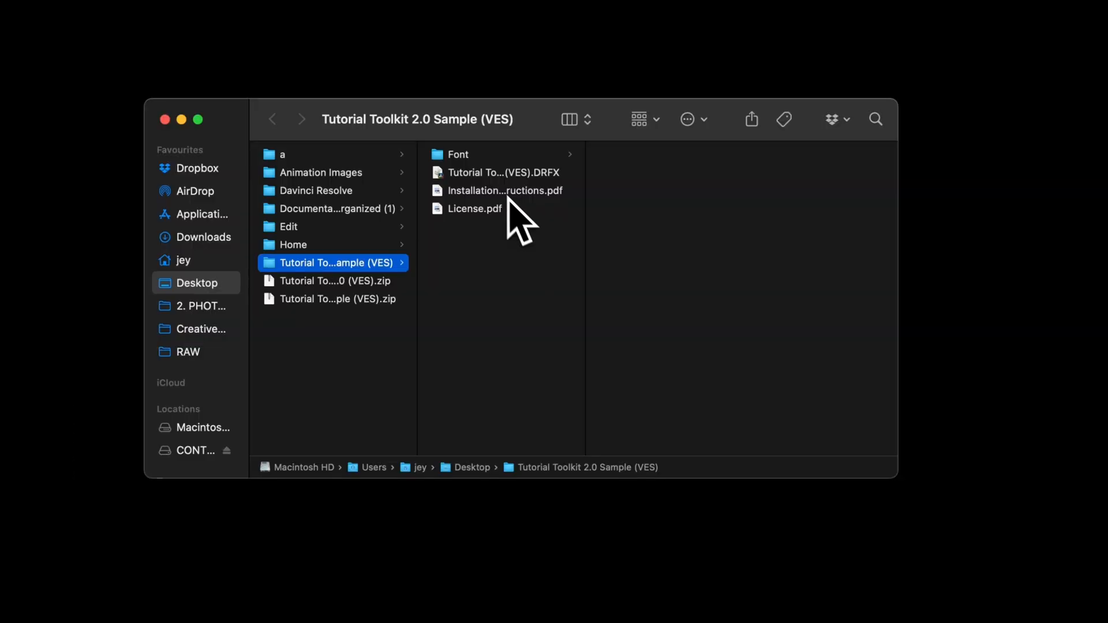
mouse_move(547, 240)
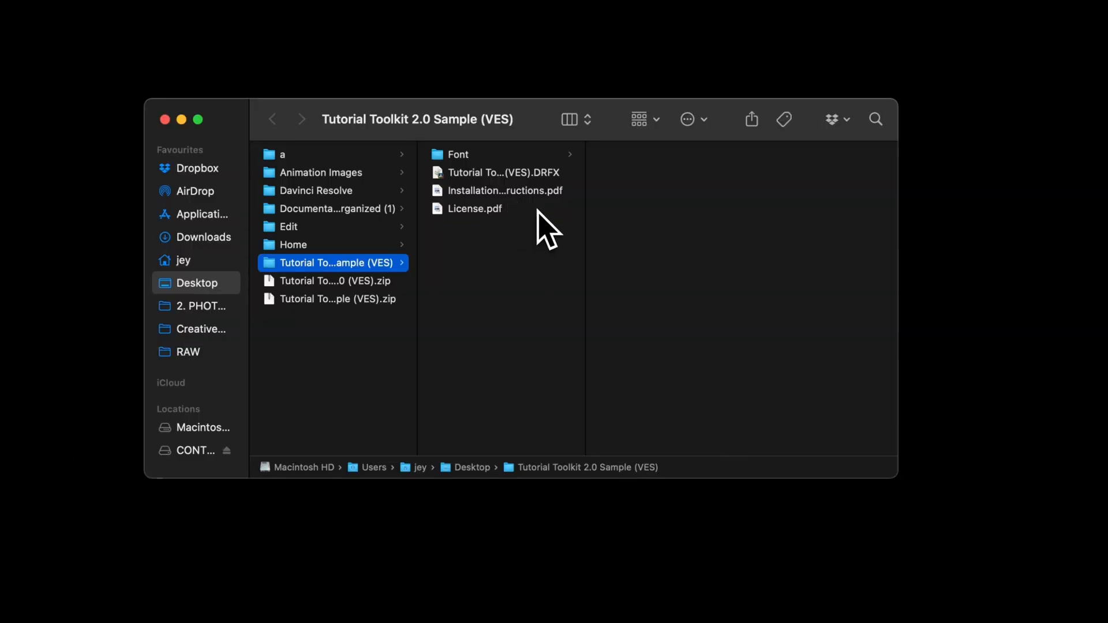
- Select all the Poppins font files in the Font folder
left_click(503, 191)
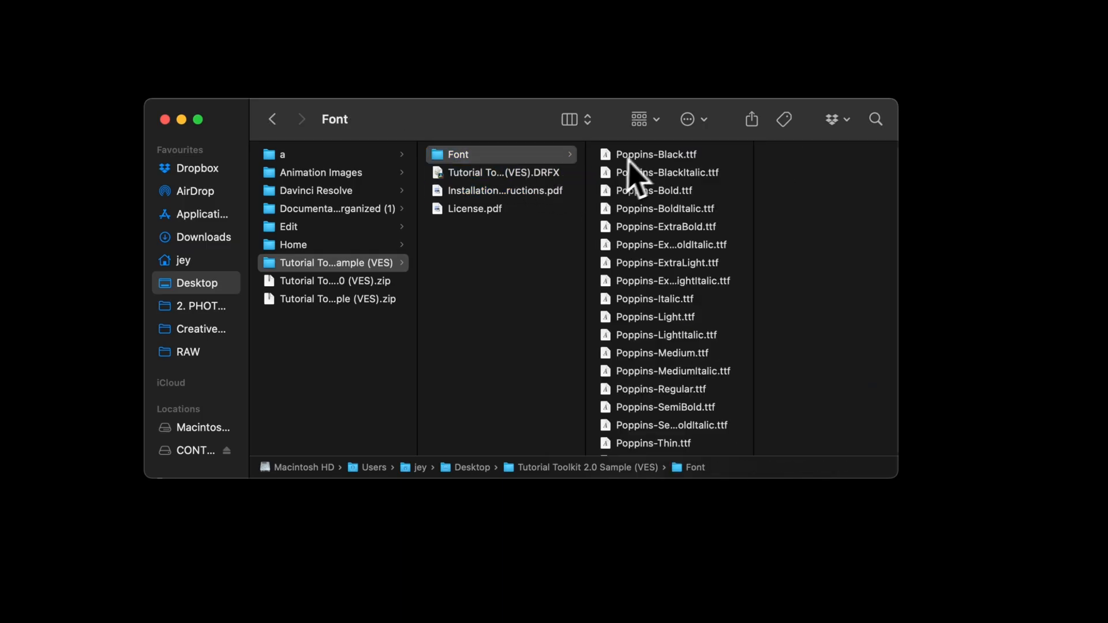
left_click(656, 155)
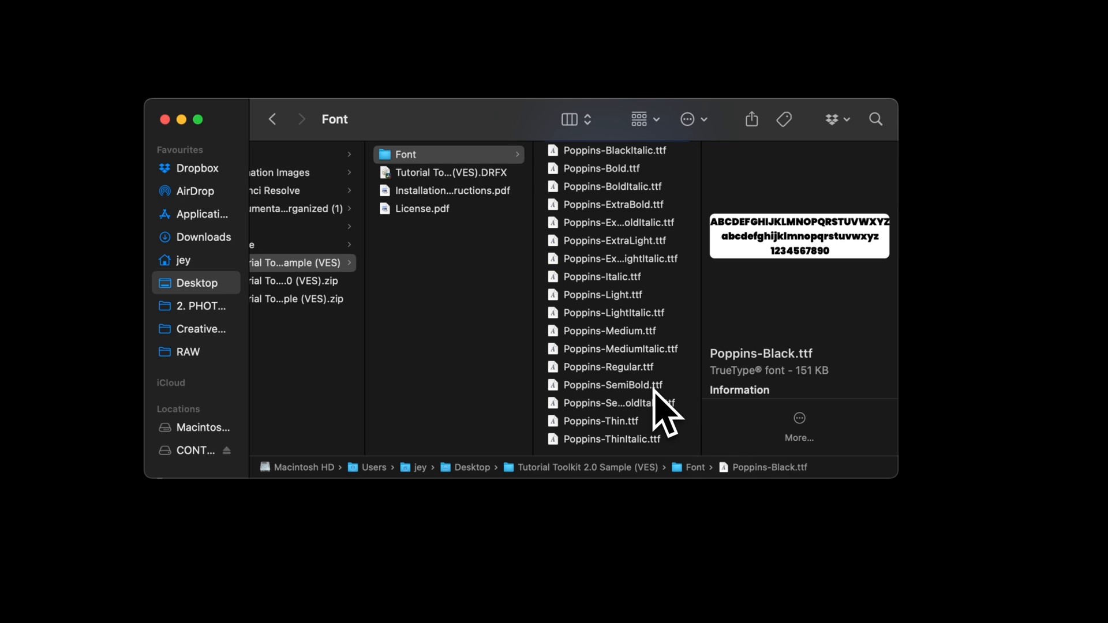
mouse_move(651, 475)
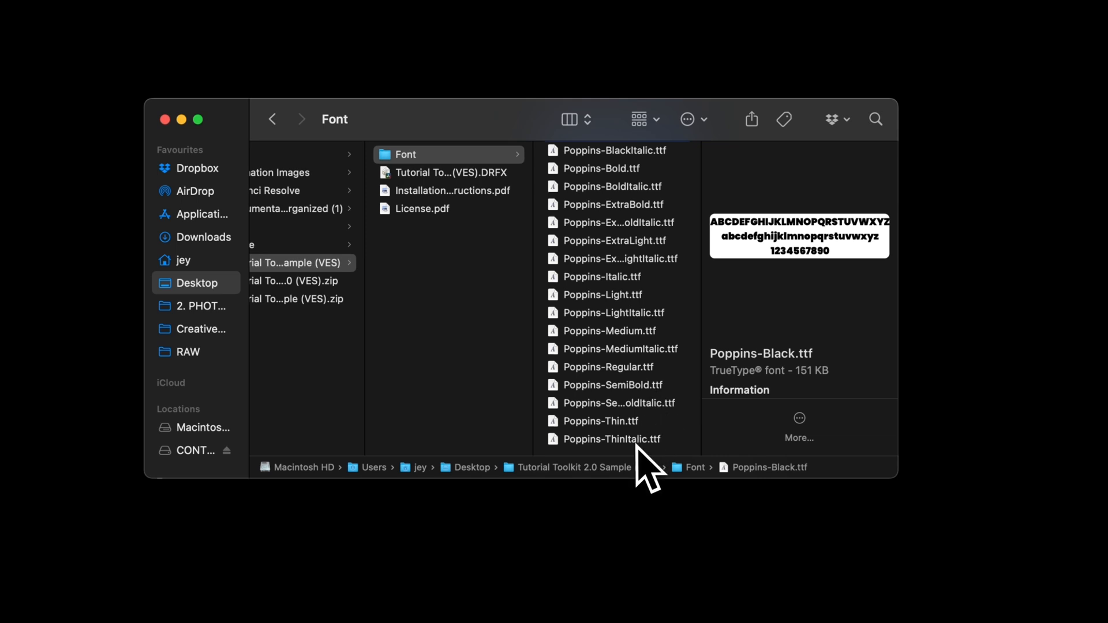
key("cmd+a")
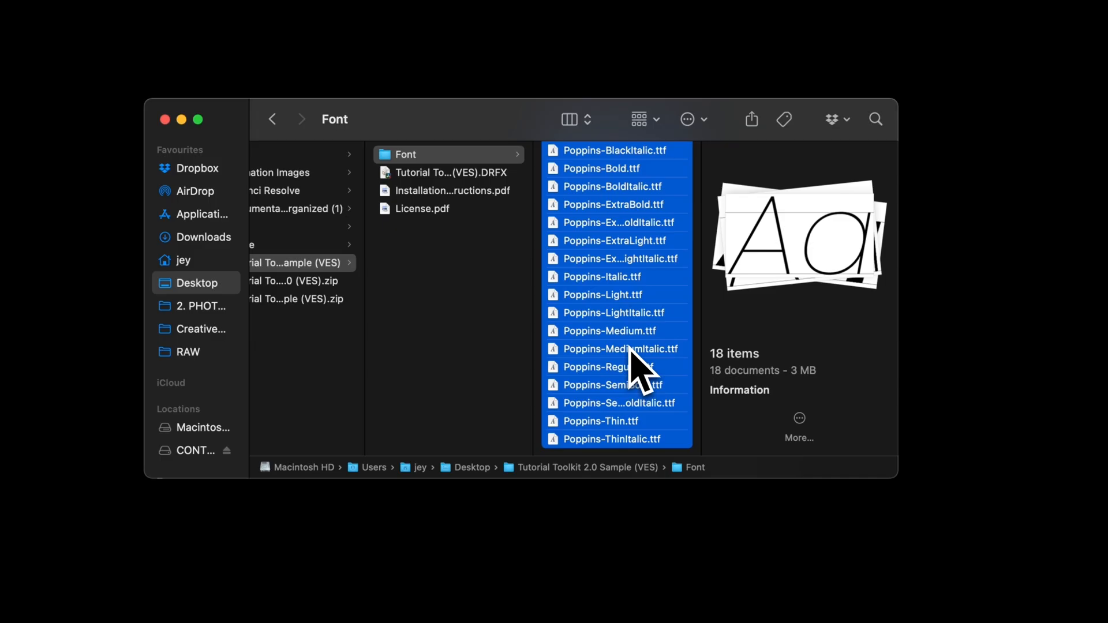
mouse_move(491, 191)
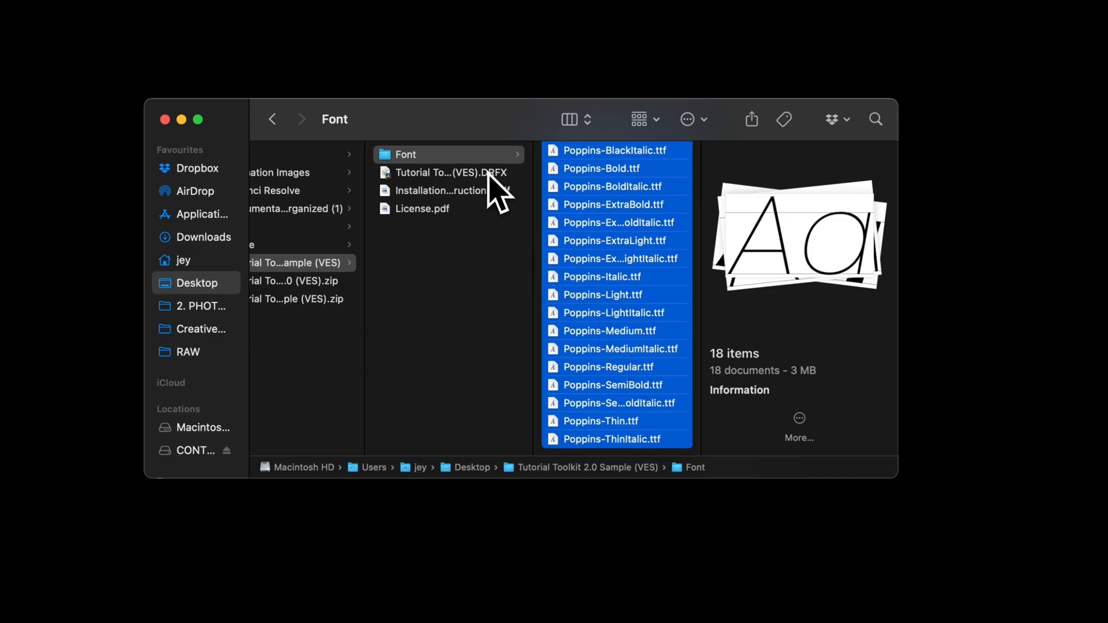
- Install the Tutorial Toolkit 2.0 .DRFX bundle, overwriting the existing copy
double_click(444, 173)
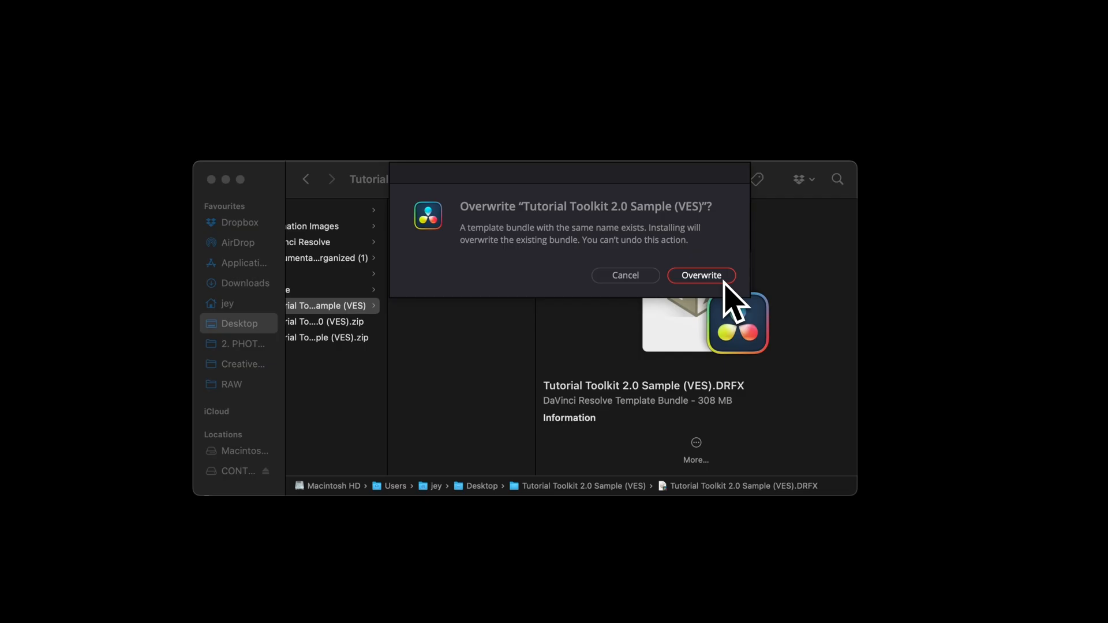
mouse_move(720, 298)
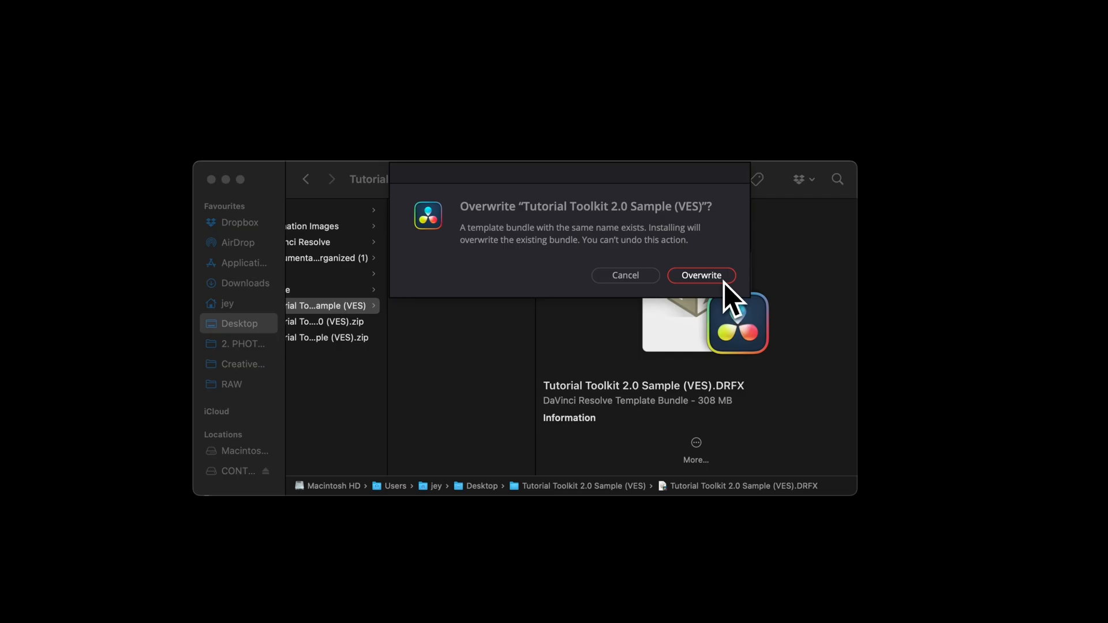
left_click(702, 274)
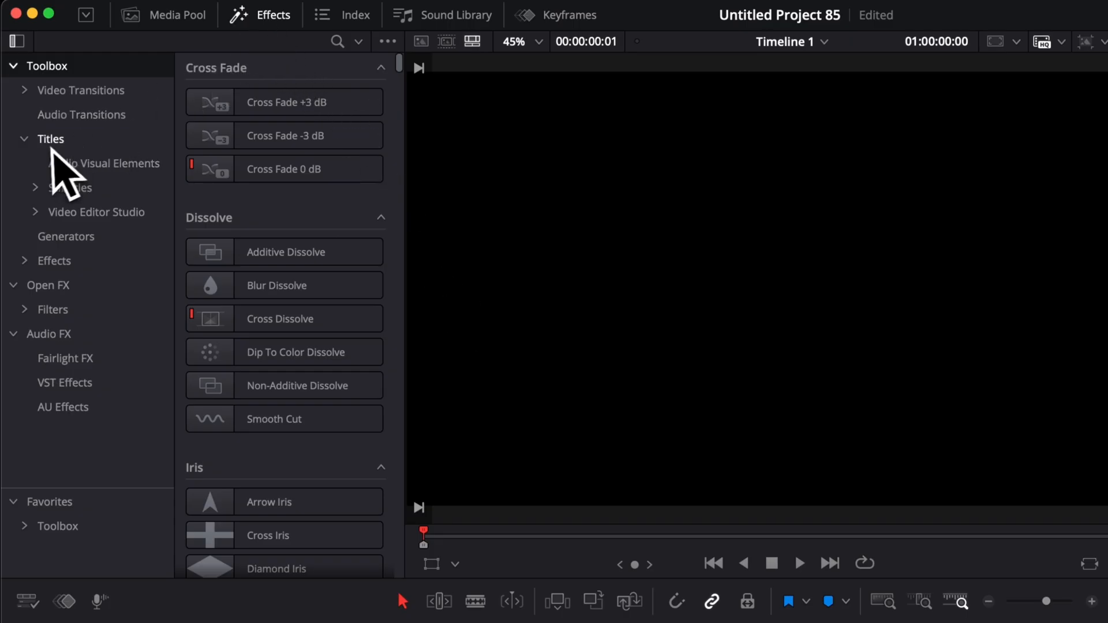
- Browse Video Editor Studio > Sample titles down to the Tutorial Toolkit 2.0 Sample
left_click(34, 213)
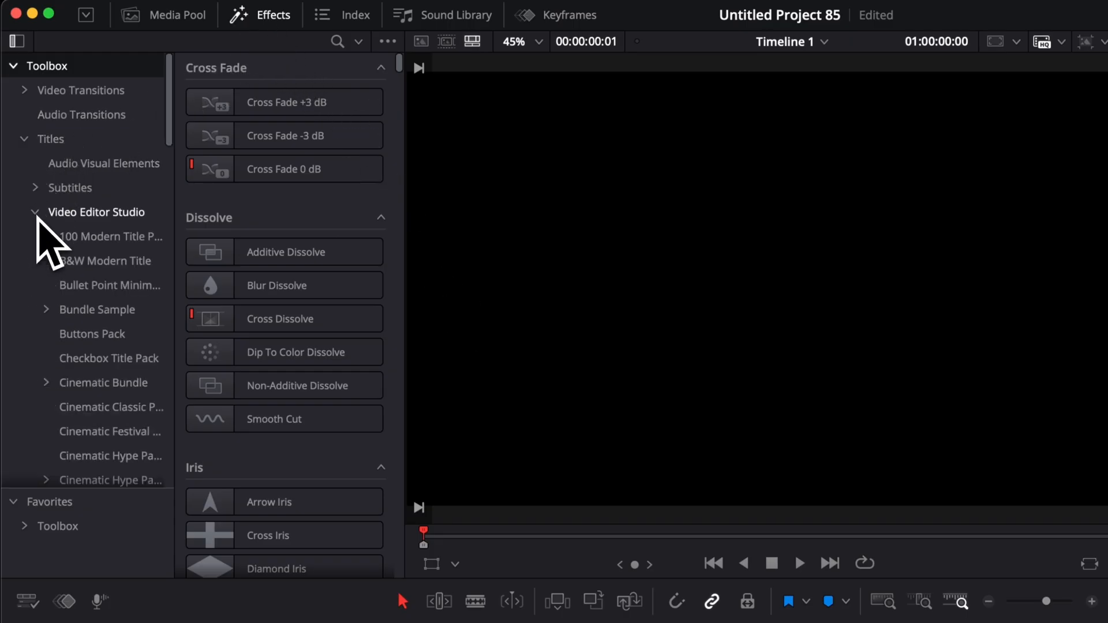
scroll("down", 3)
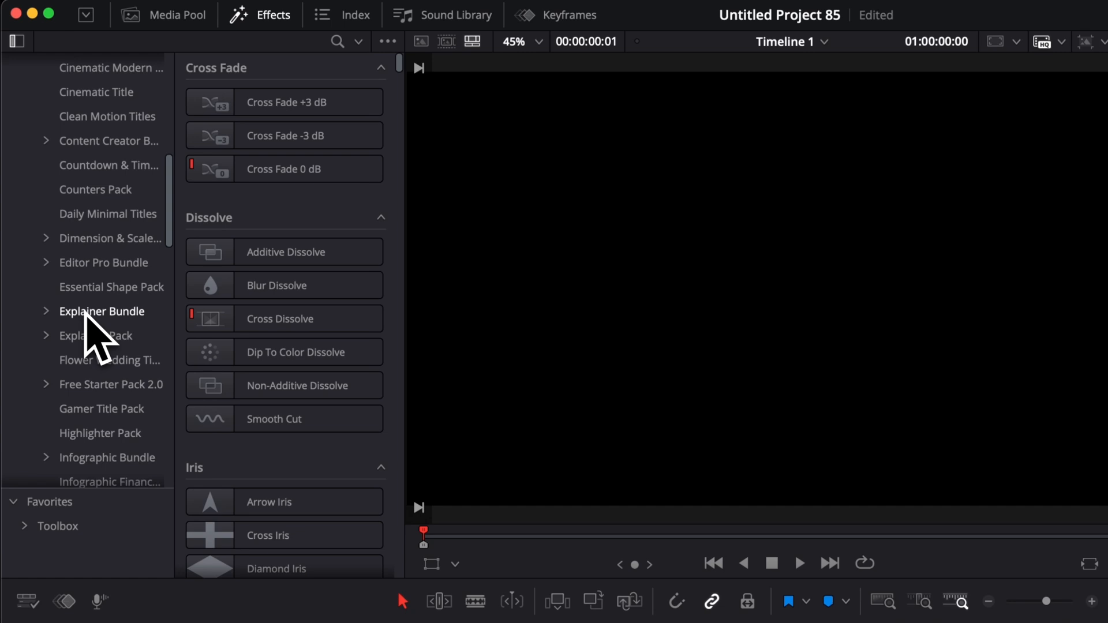
scroll("down", 3)
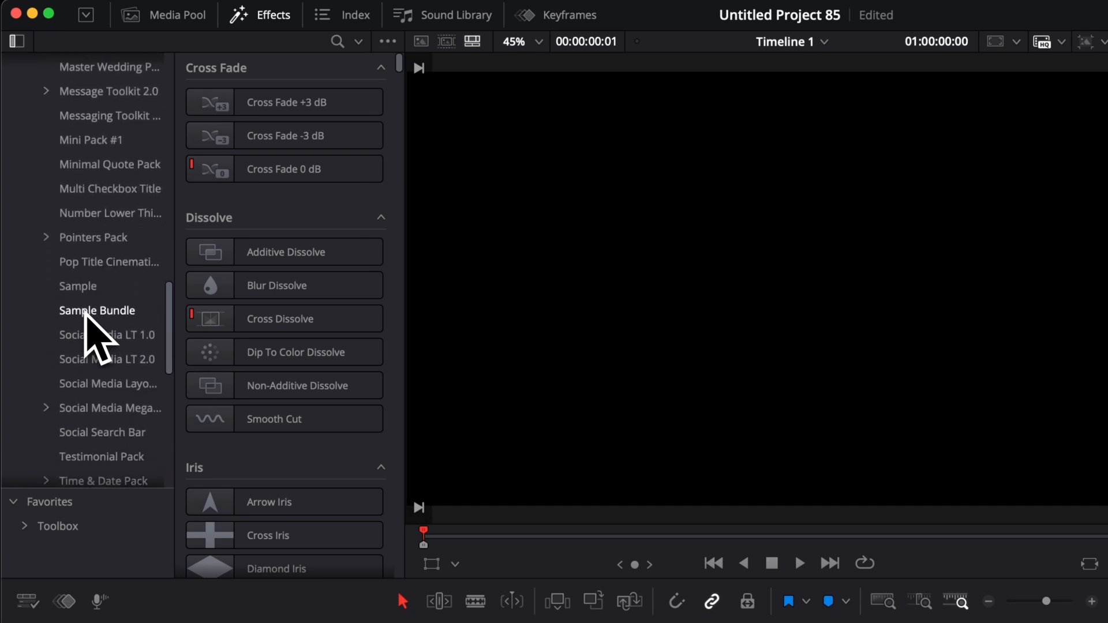
left_click(78, 286)
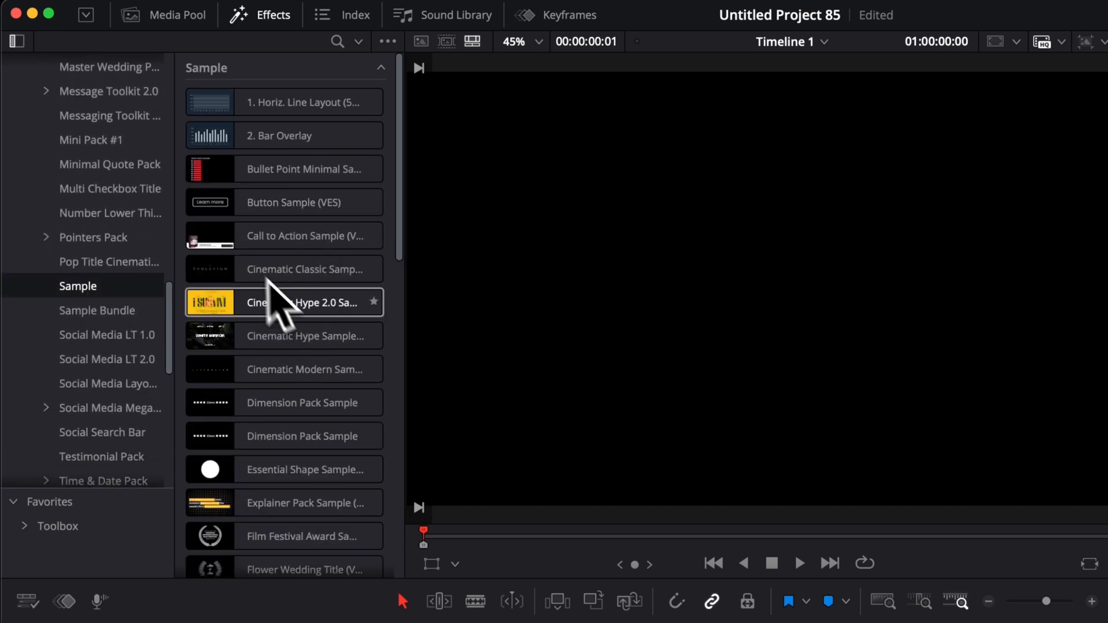
scroll("down", 3)
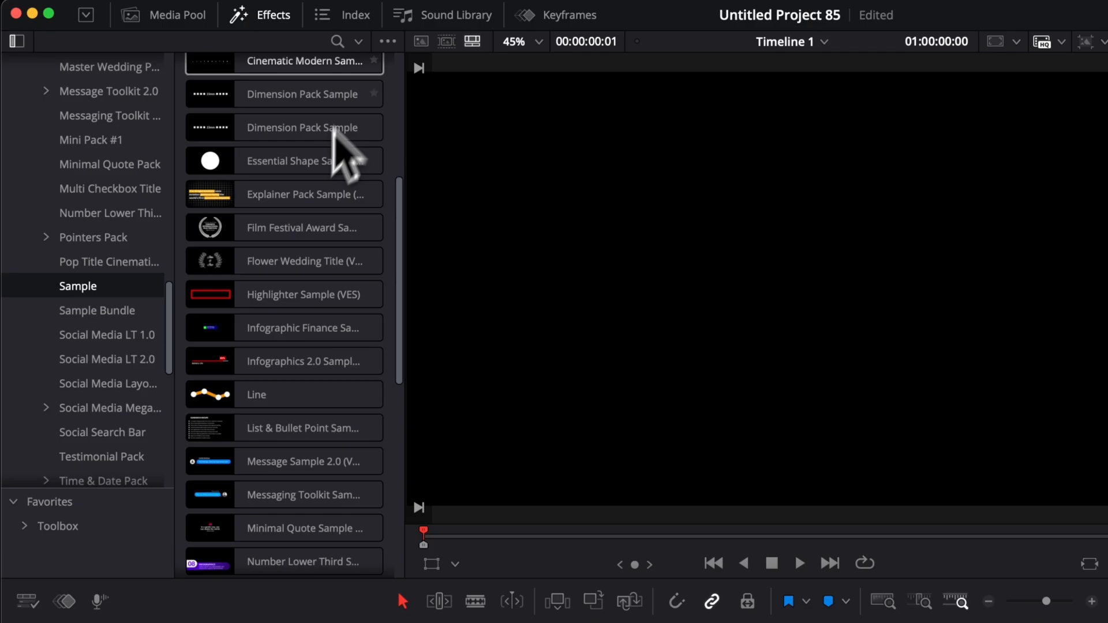
scroll("down", 3)
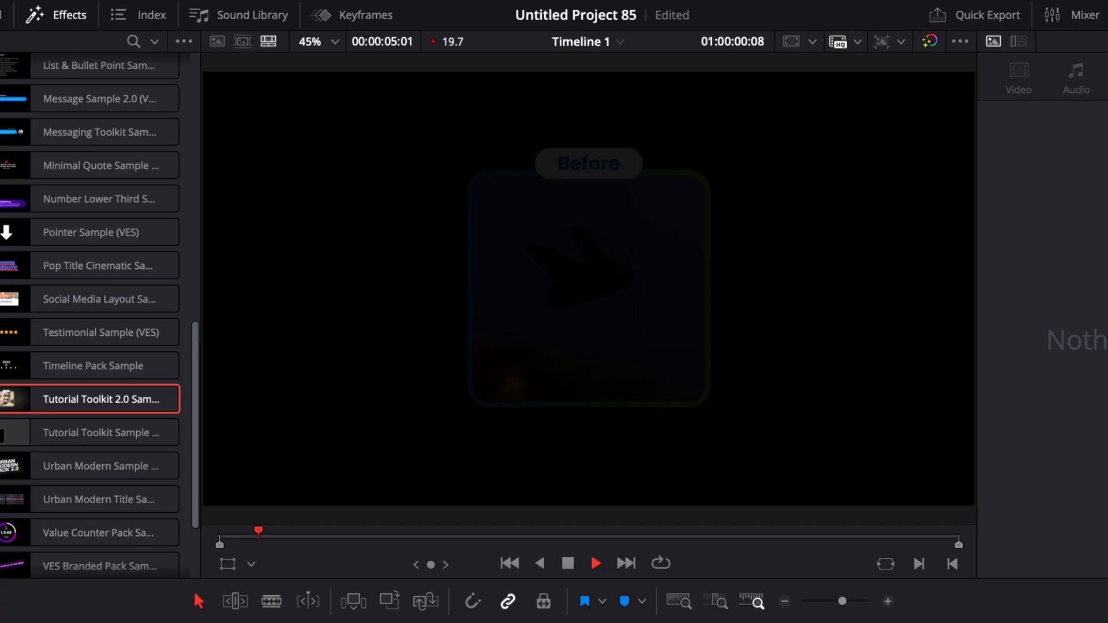
- Place the Tutorial Toolkit 2.0 Sample title onto the Video 1 track
left_click_drag(257, 534, 456, 533)
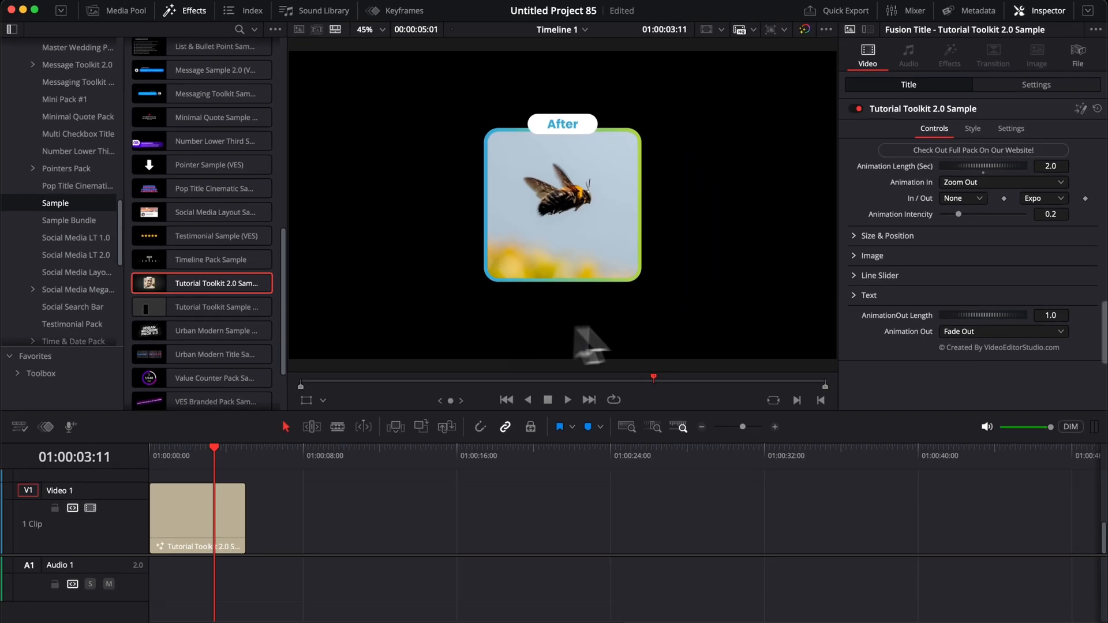
mouse_move(654, 201)
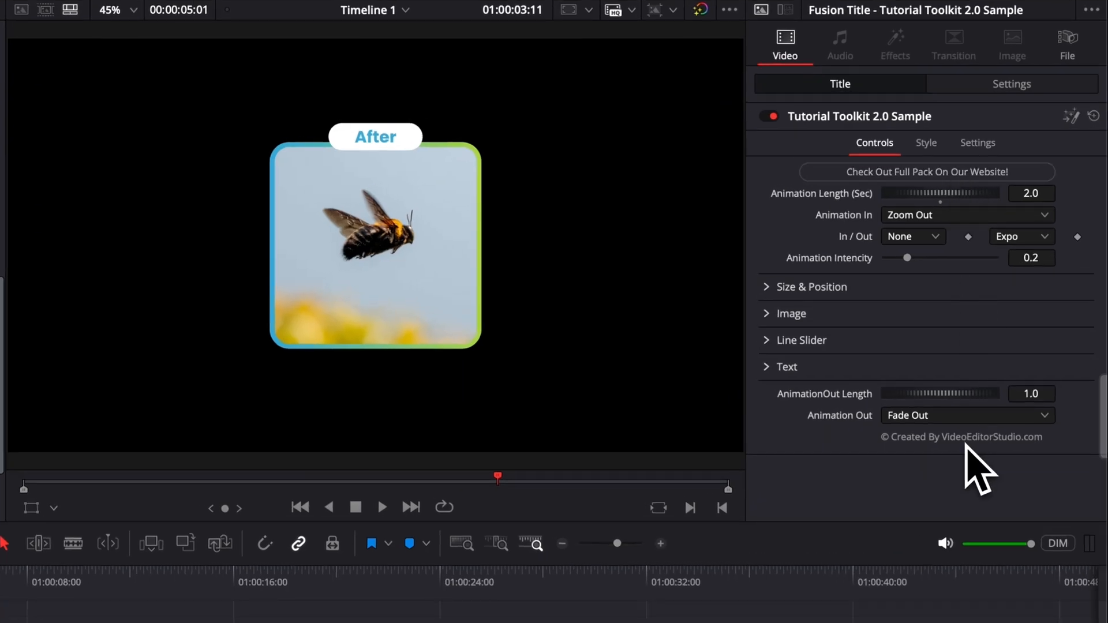
mouse_move(892, 346)
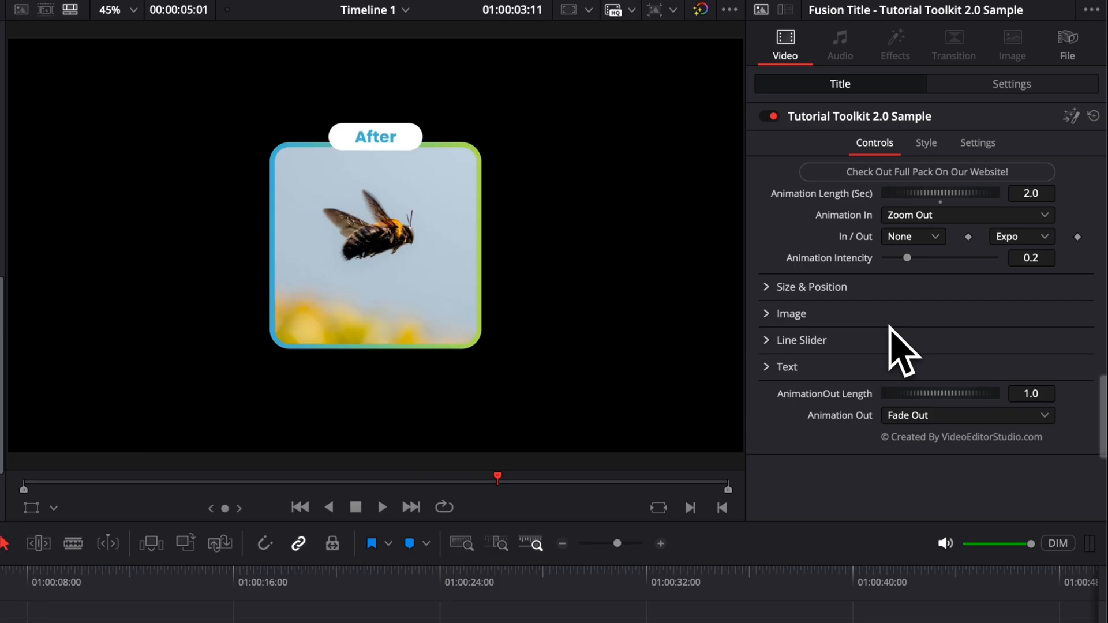
mouse_move(916, 243)
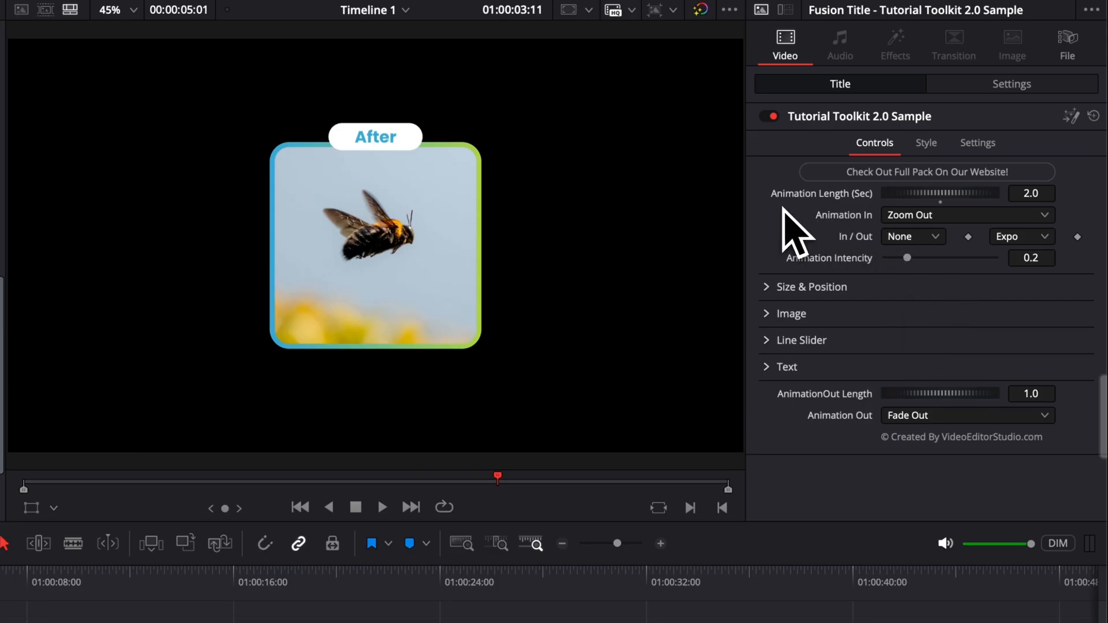
mouse_move(1030, 217)
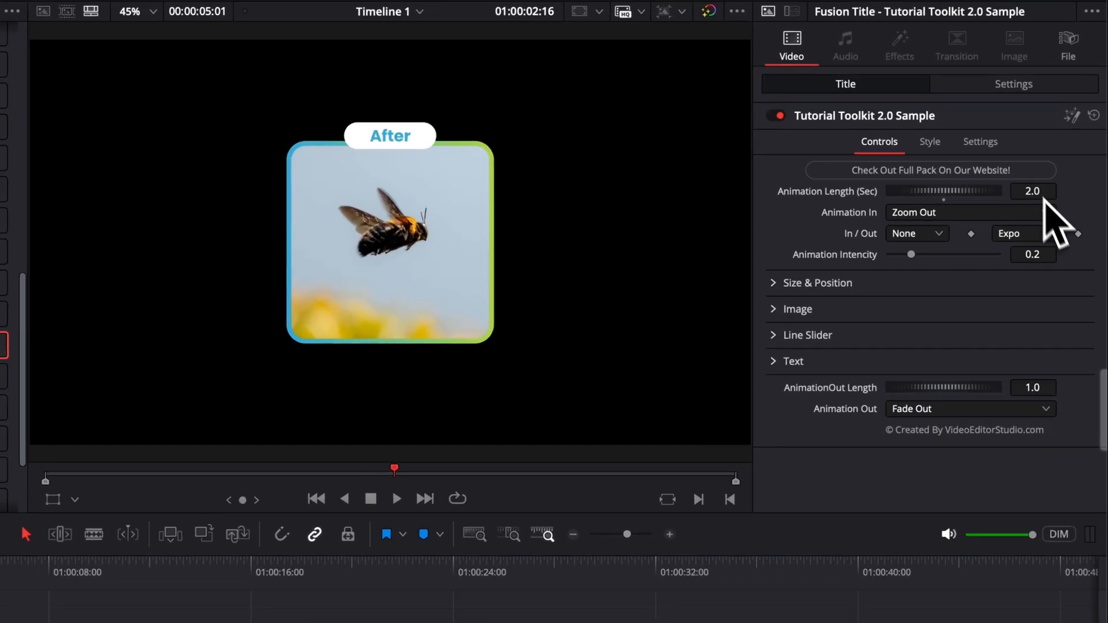
- Change the title's Animation Length from 2.0 to 0.5 seconds and preview it
left_click(1034, 192)
type("0.5")
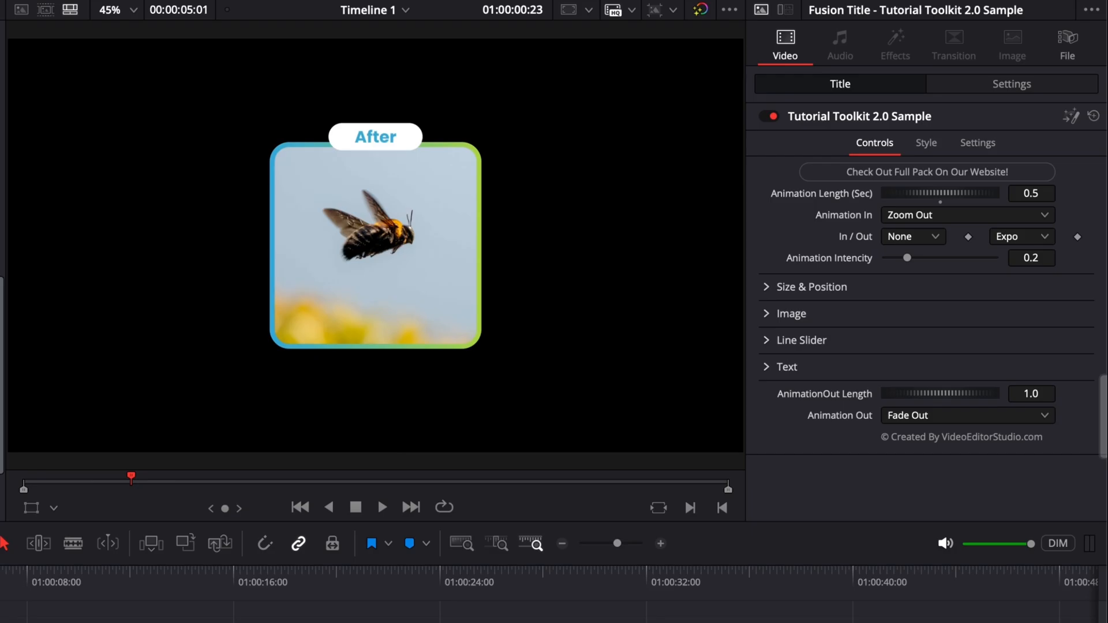
left_click(382, 507)
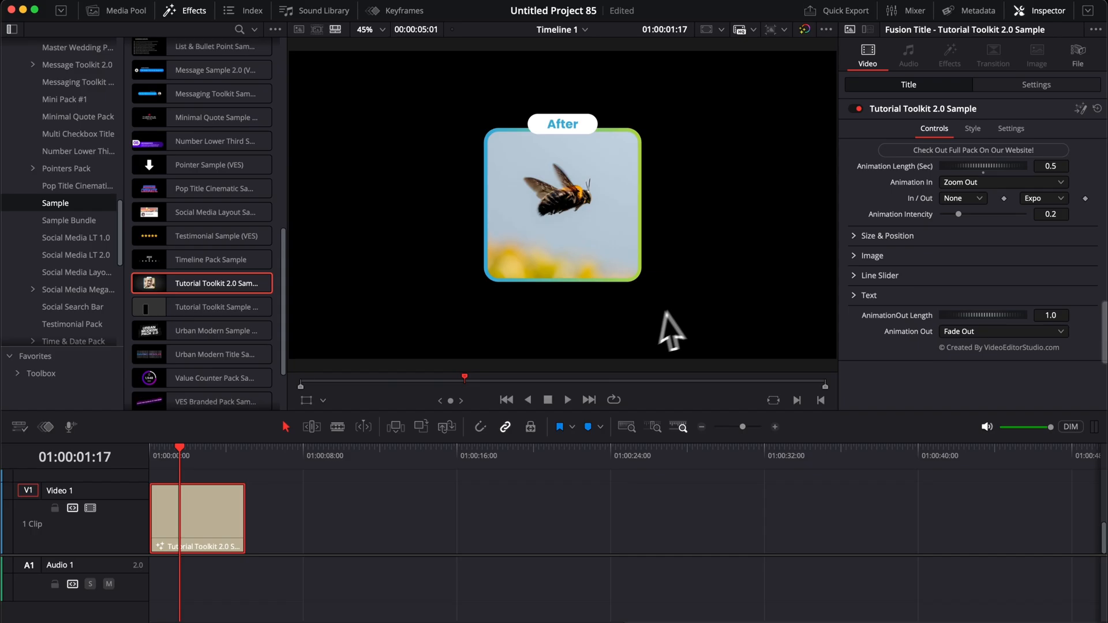
mouse_move(459, 271)
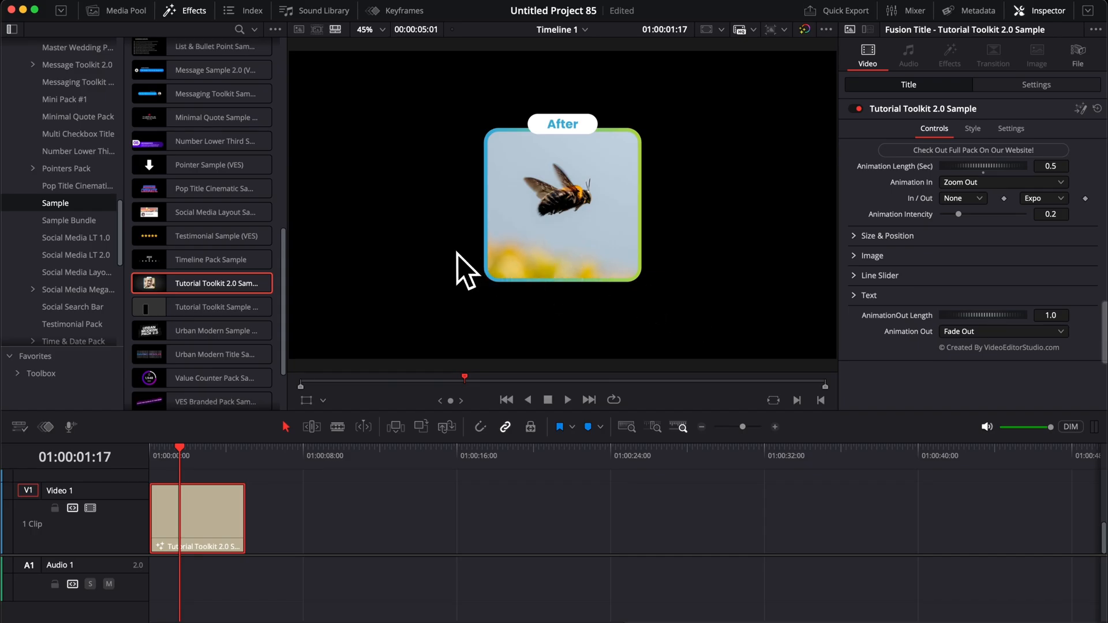
left_click(347, 10)
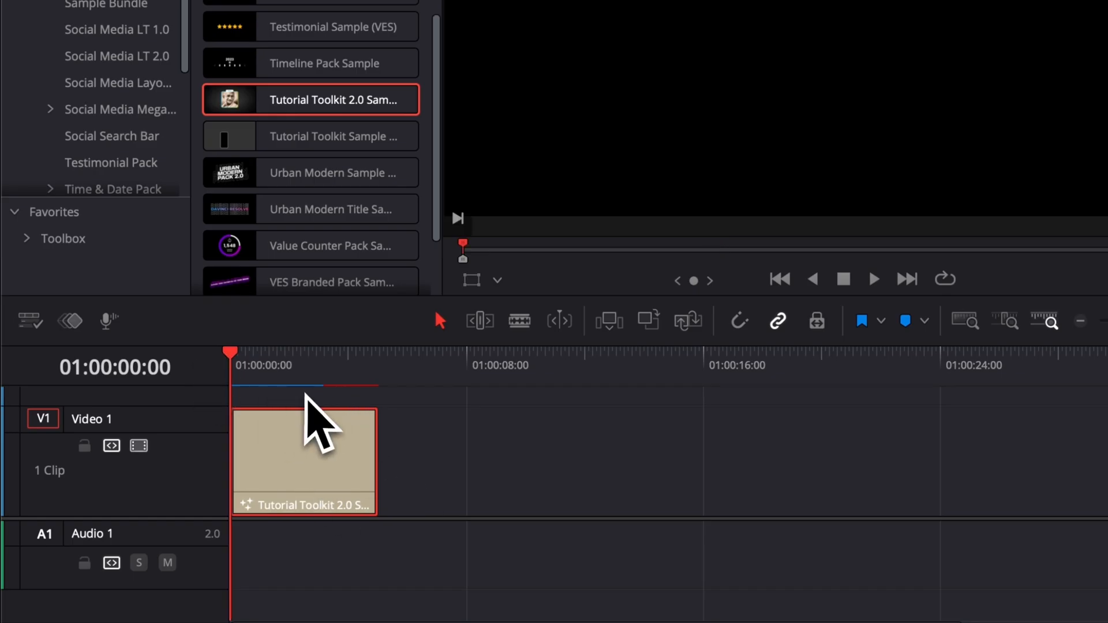
mouse_move(393, 437)
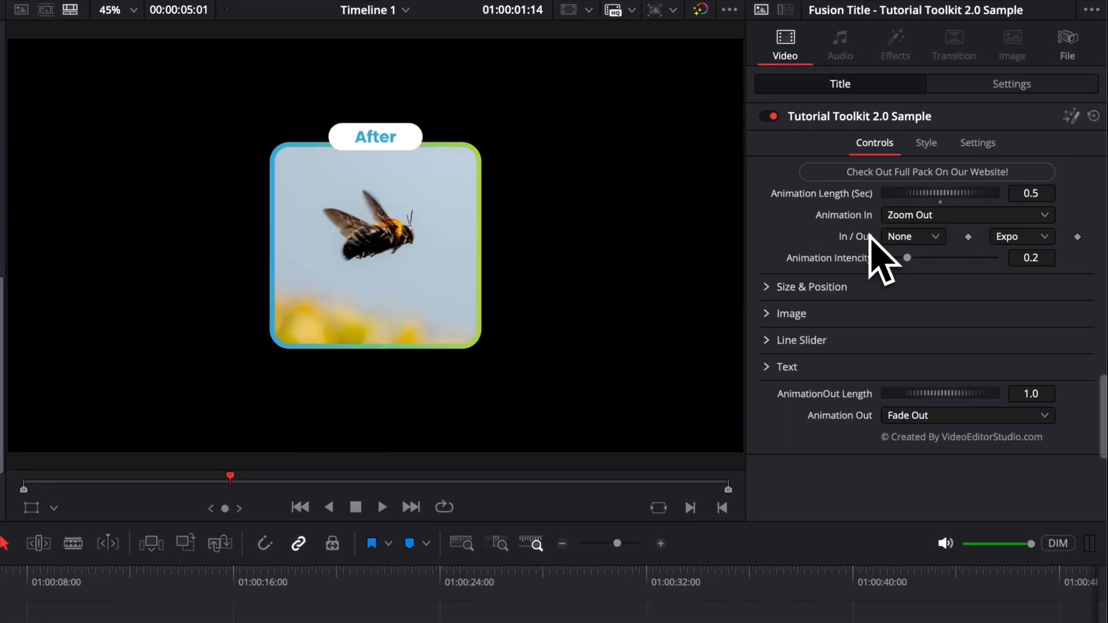
left_click(968, 215)
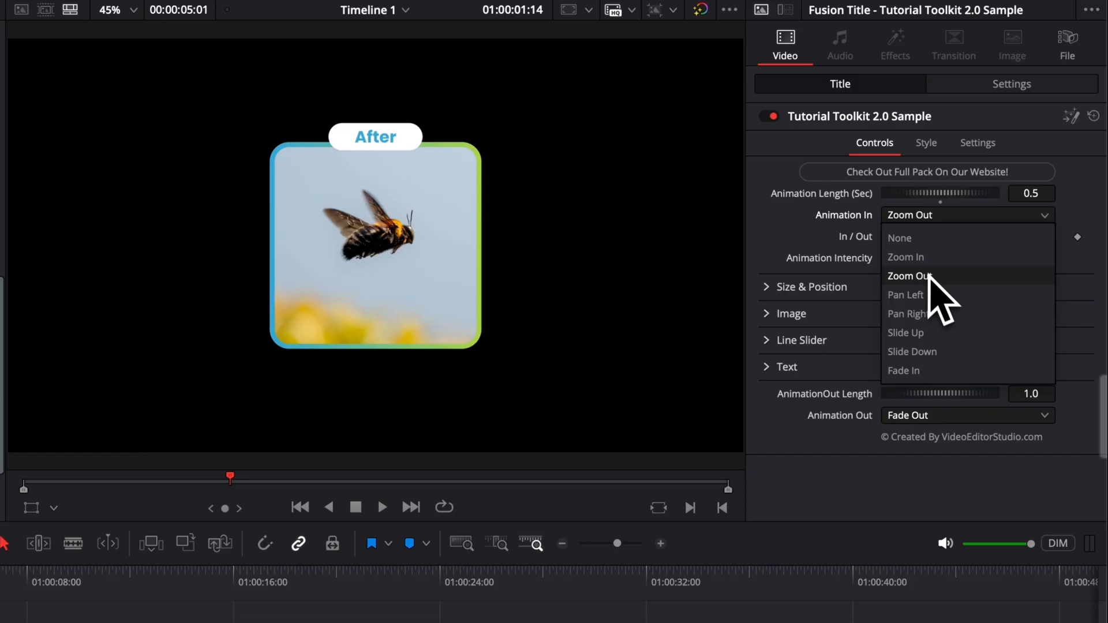
mouse_move(938, 339)
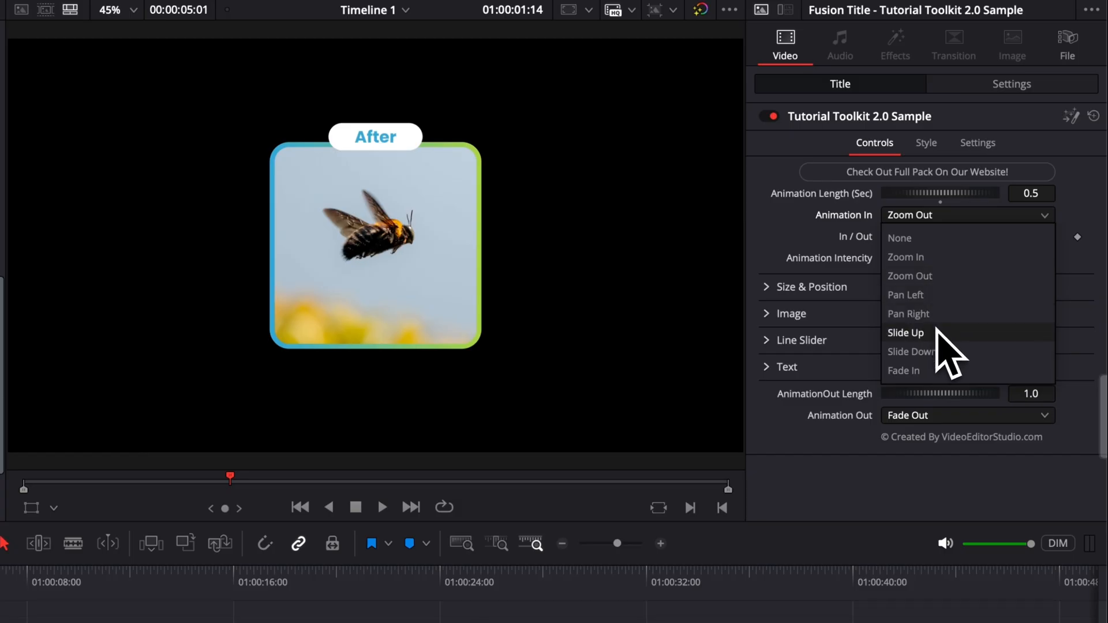
mouse_move(942, 370)
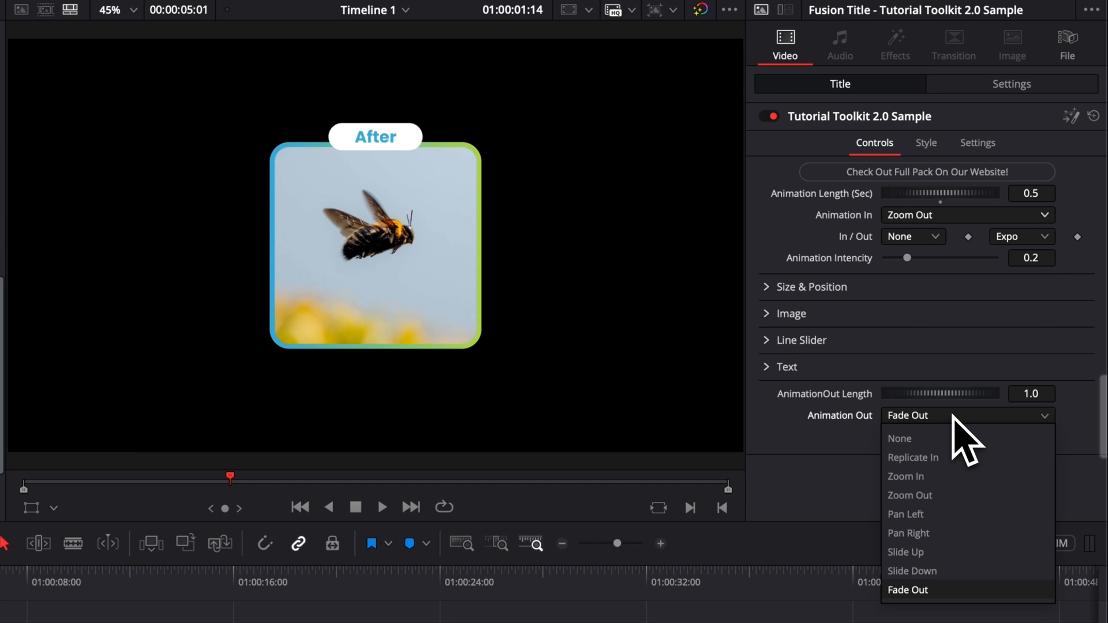
left_click(909, 590)
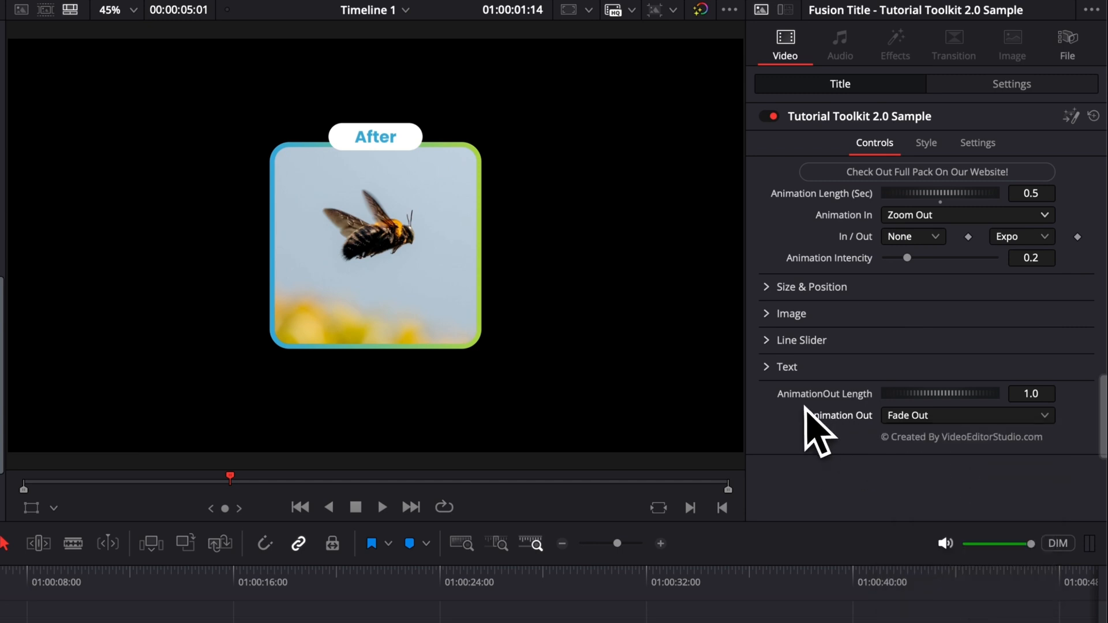
mouse_move(1057, 358)
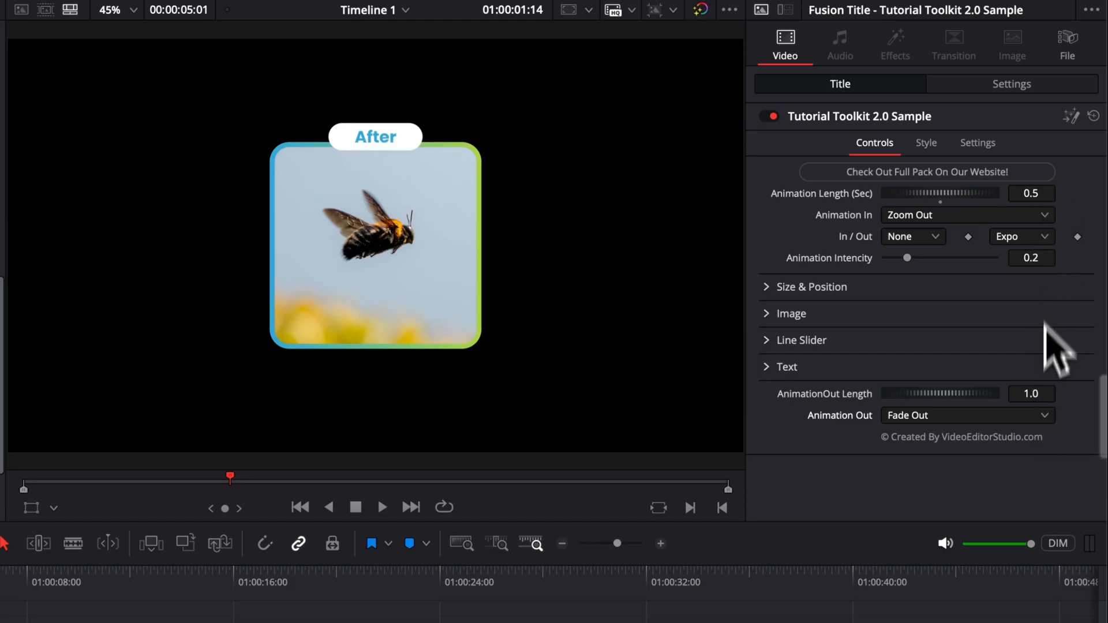
- Set Animation In to Slide Down with an intensity of 0.7
left_click(968, 214)
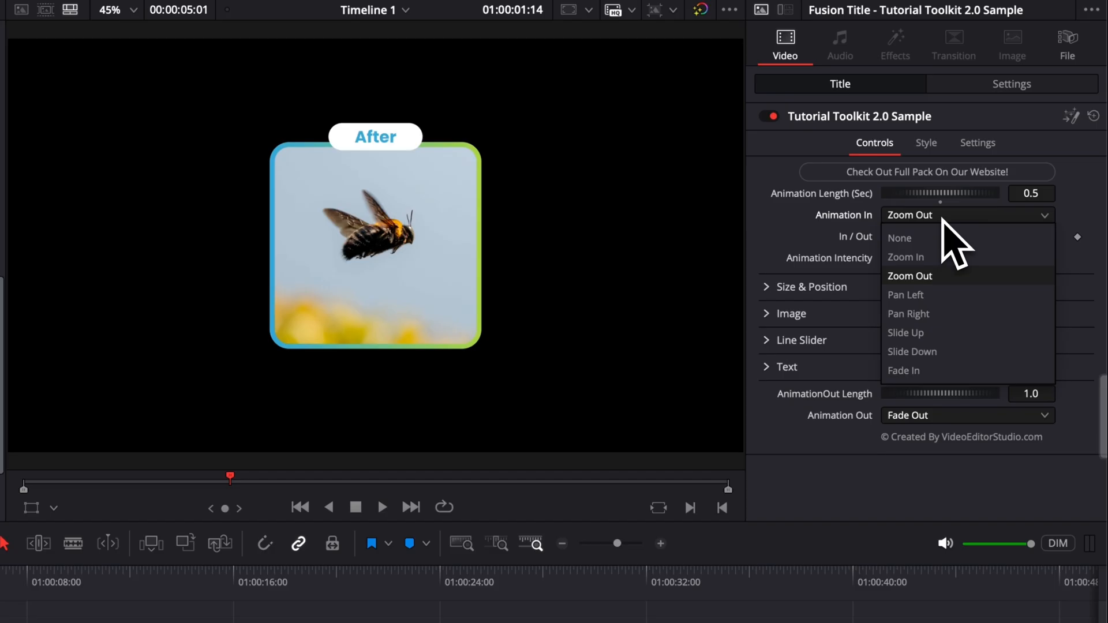
mouse_move(935, 351)
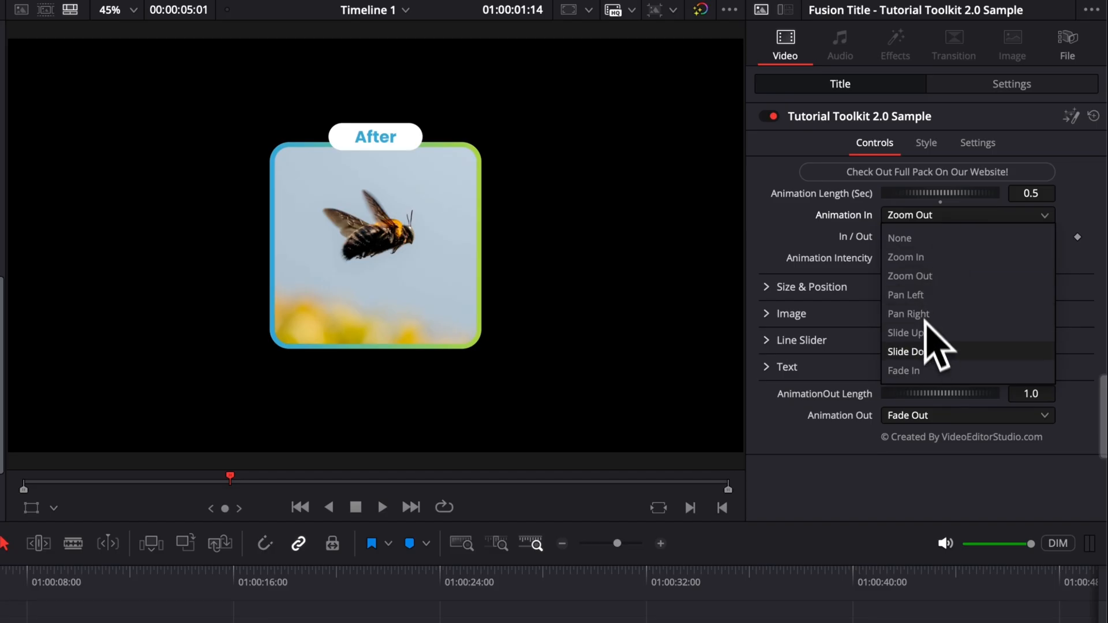
left_click(905, 351)
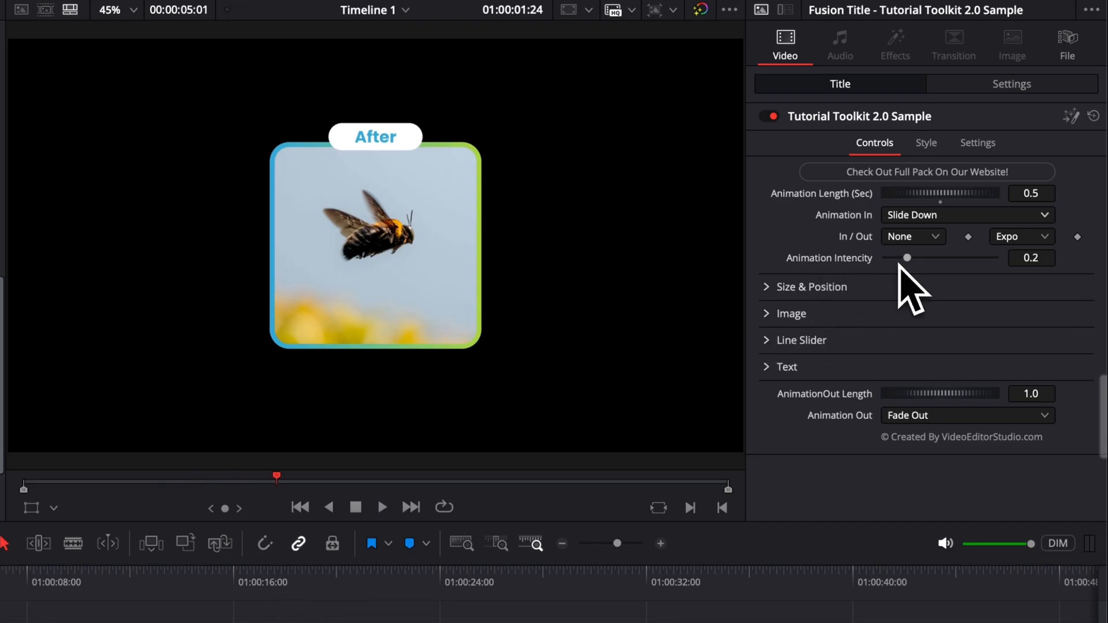
mouse_move(1079, 319)
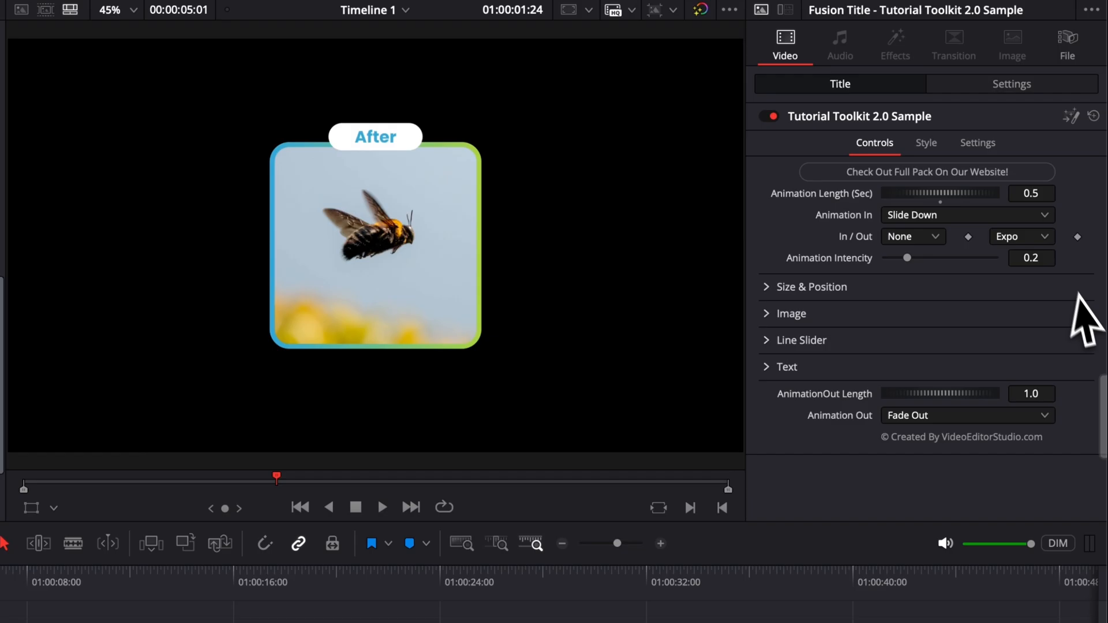
mouse_move(1041, 296)
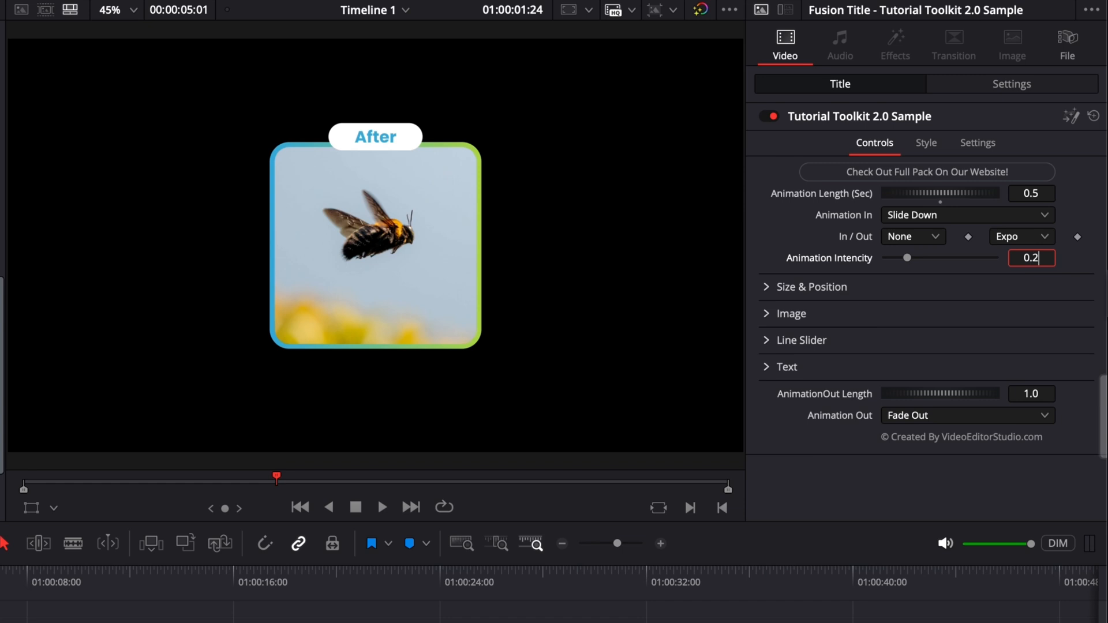
type("0.7")
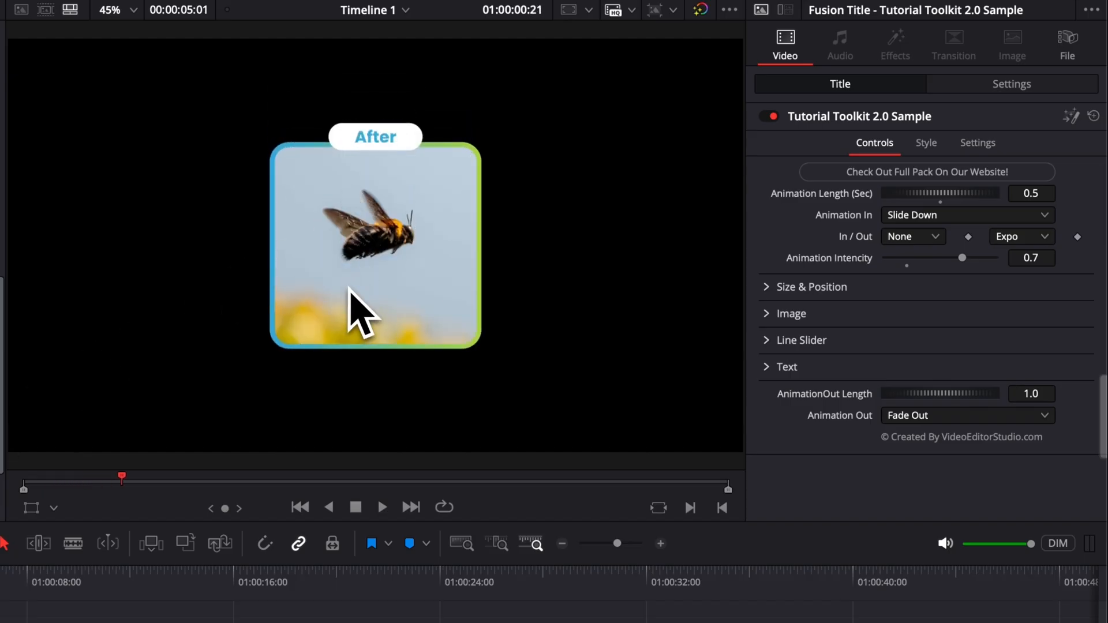
- Reset the animation intensity to 0.2 and review the easing curves, keeping Expo
left_click(1032, 259)
type("0.2")
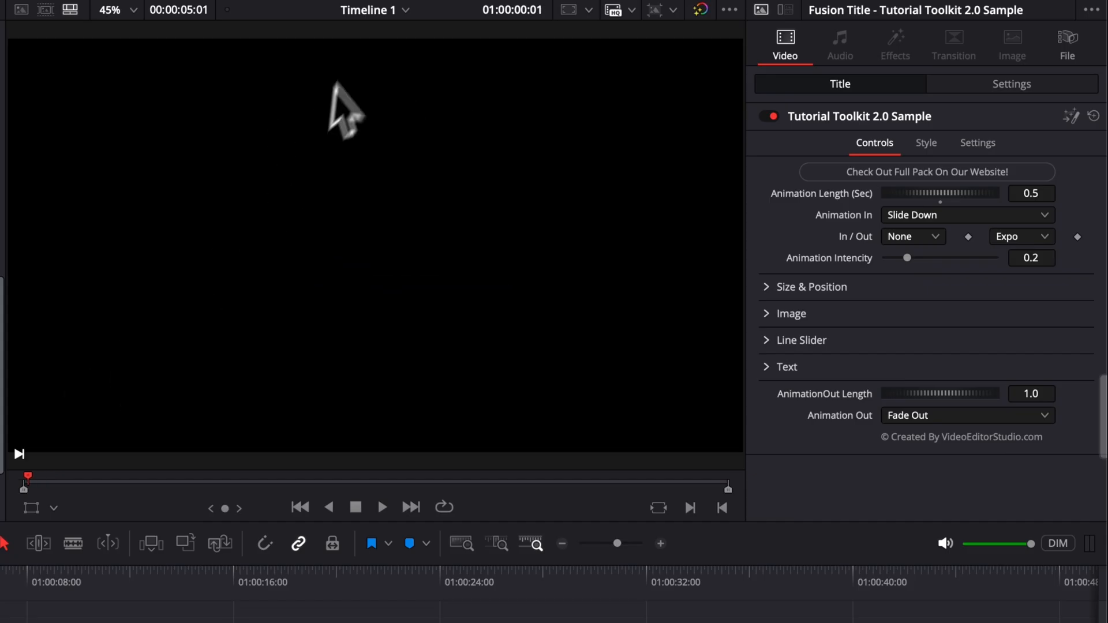
mouse_move(376, 173)
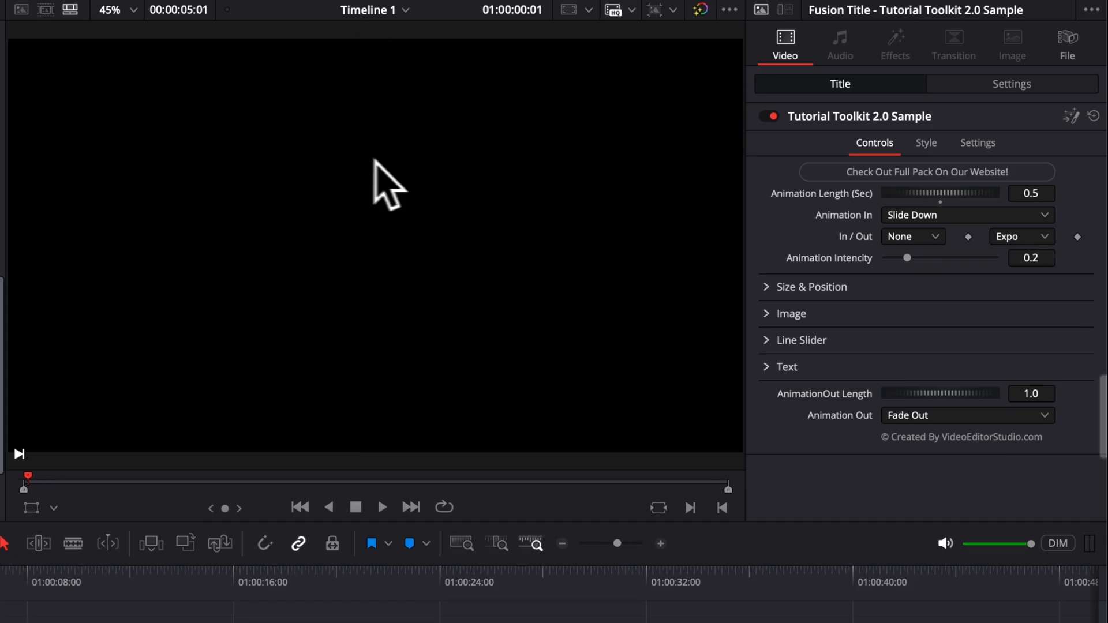
mouse_move(1020, 309)
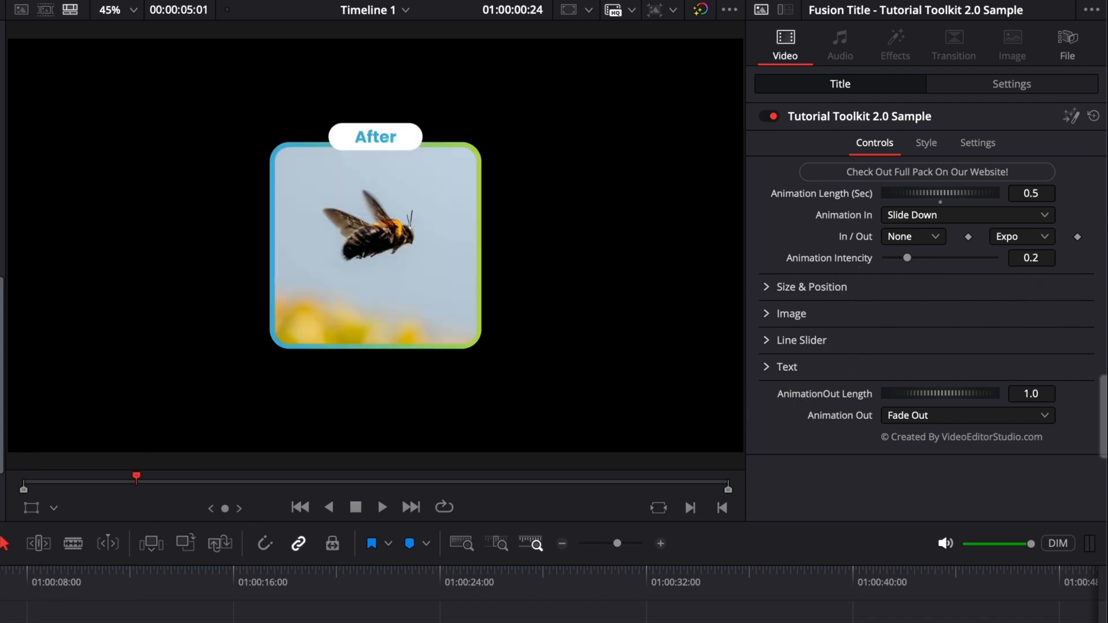
left_click(1022, 237)
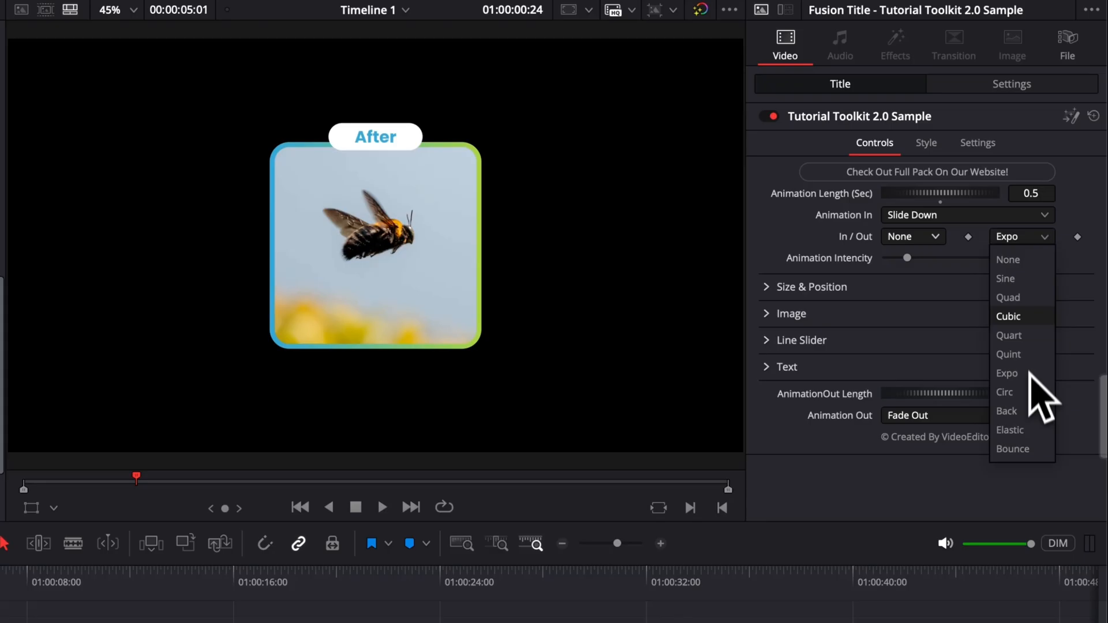
mouse_move(1039, 446)
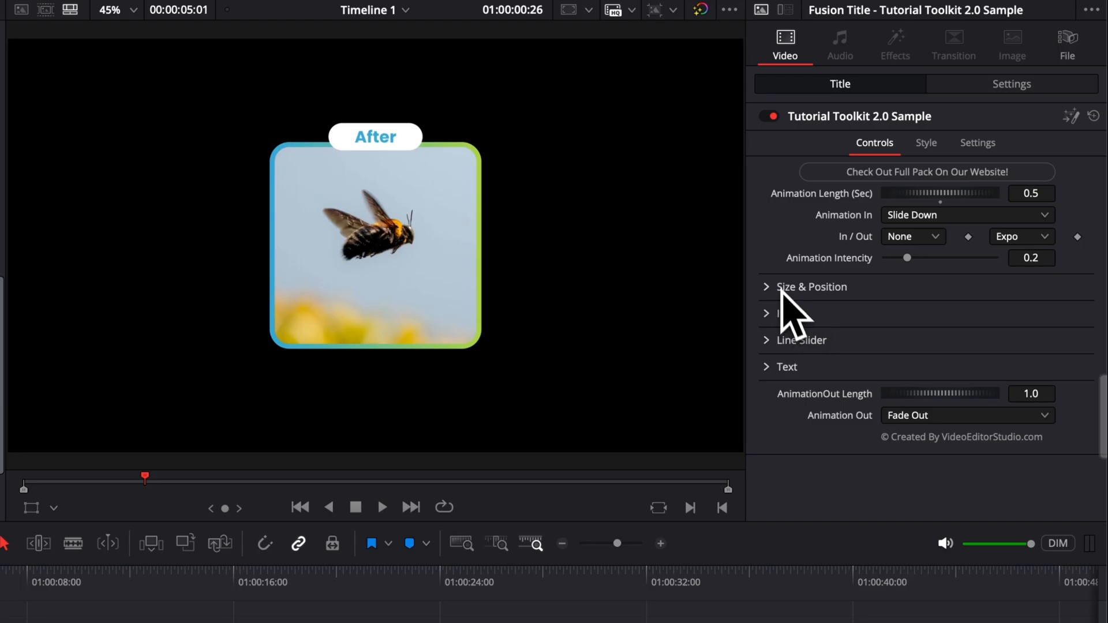
- Move the before/after box to Center X 0.3 and enlarge it to size 1.51
left_click(766, 287)
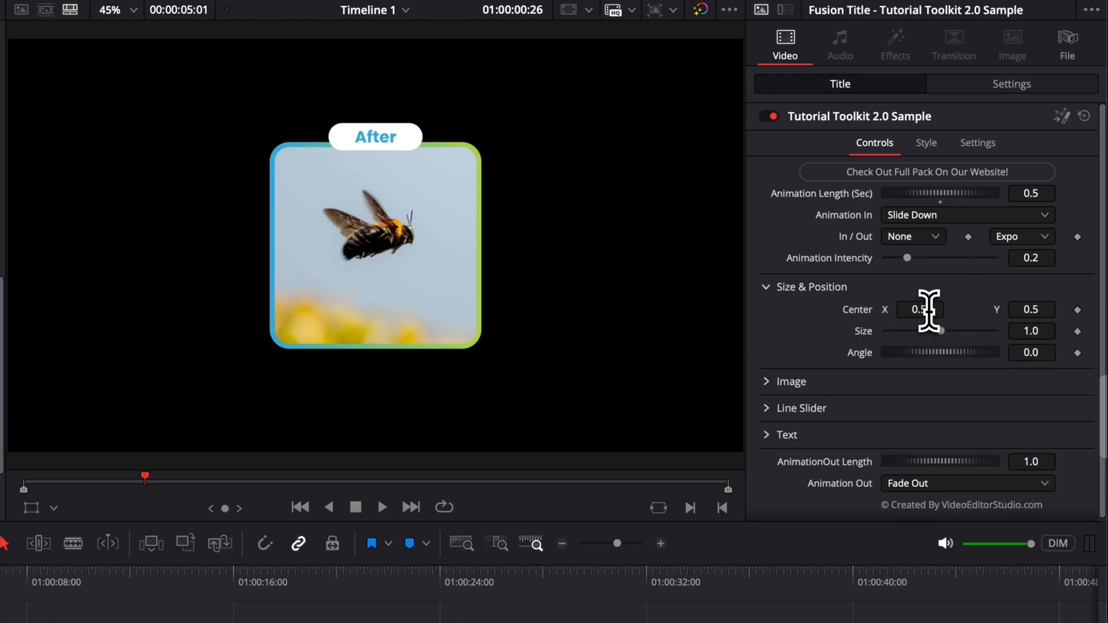
left_click(919, 309)
type("0.2")
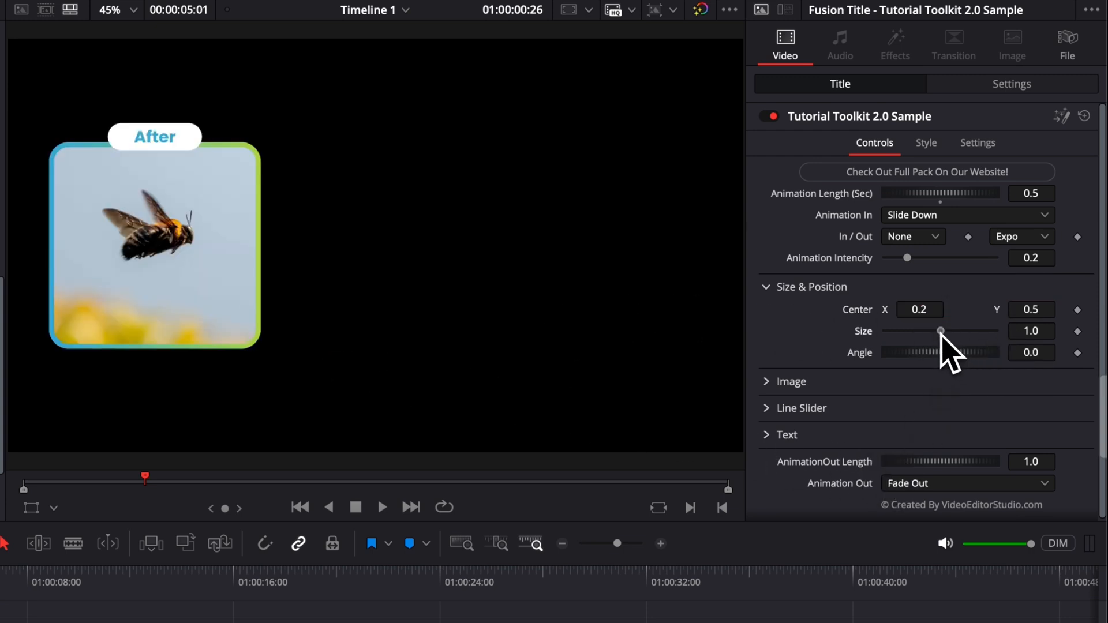
left_click_drag(941, 331, 931, 331)
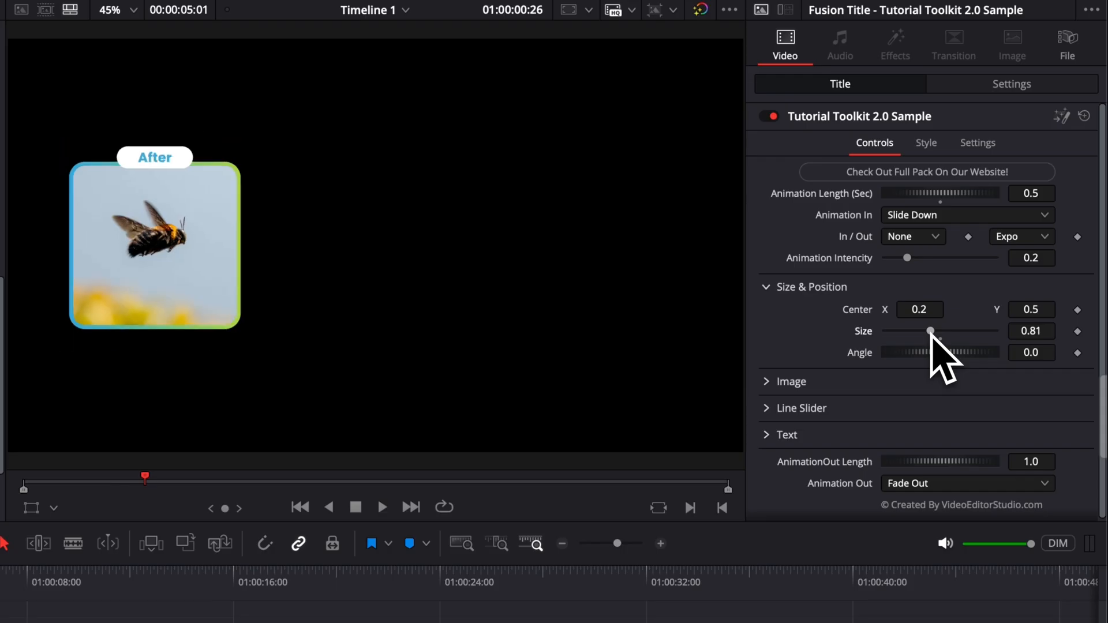
left_click_drag(930, 332, 946, 331)
type("0.3")
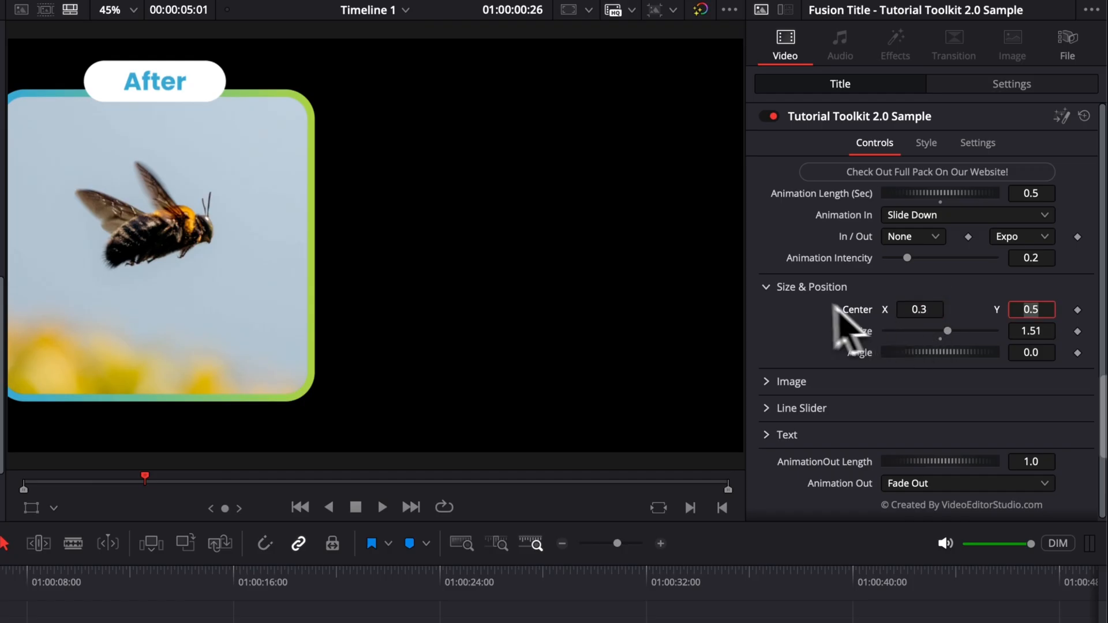
- Replace Image 1 with the subway stairs photo and scale it to 0.5
left_click(767, 286)
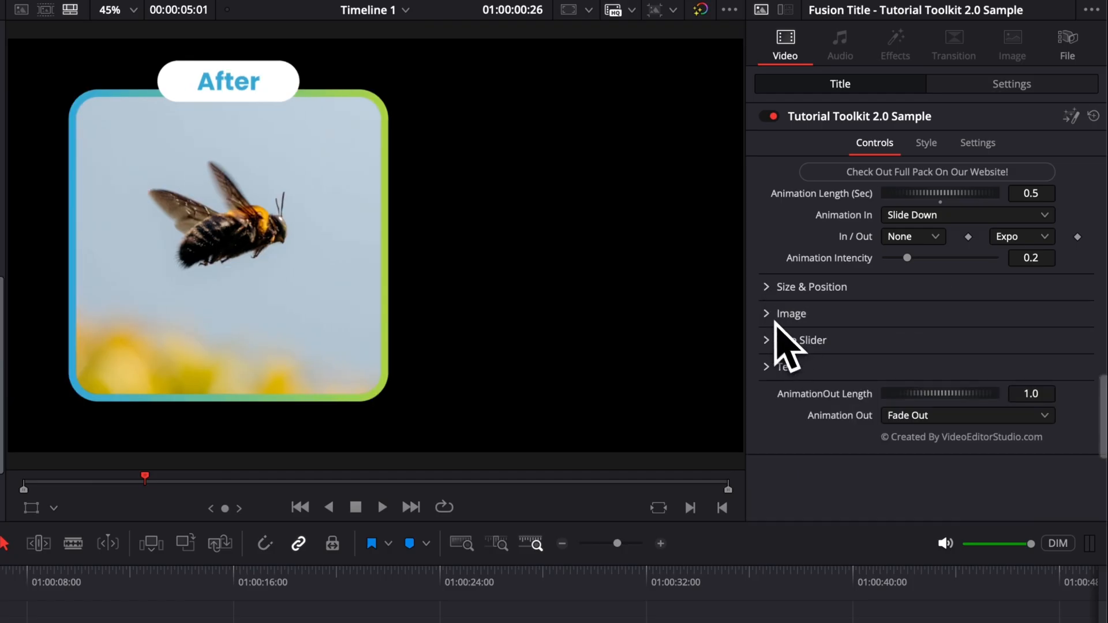
left_click(766, 314)
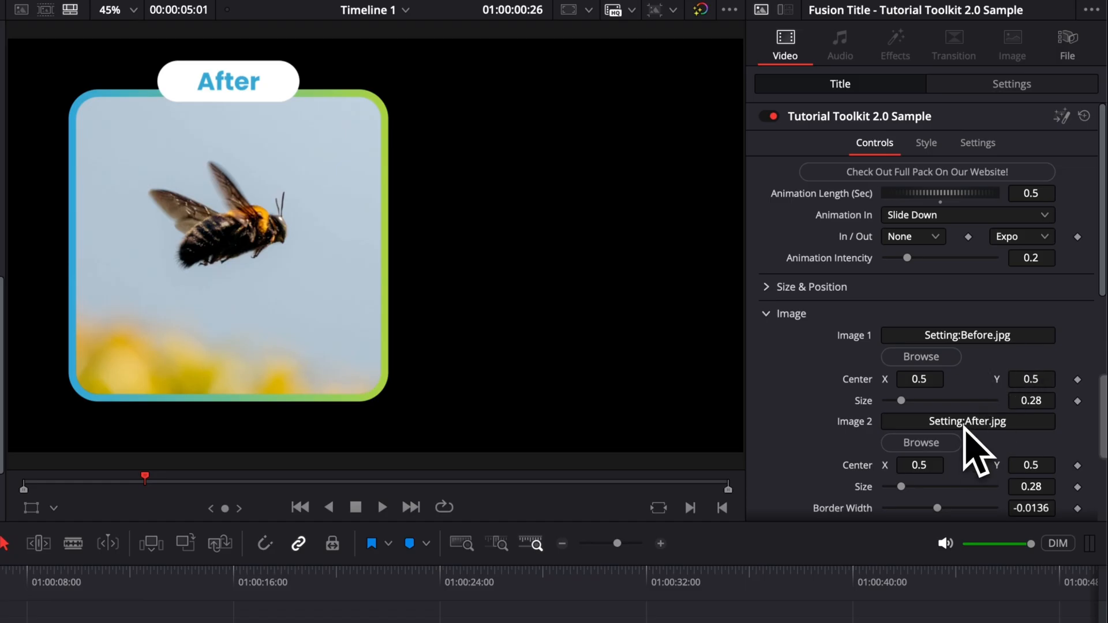
mouse_move(916, 425)
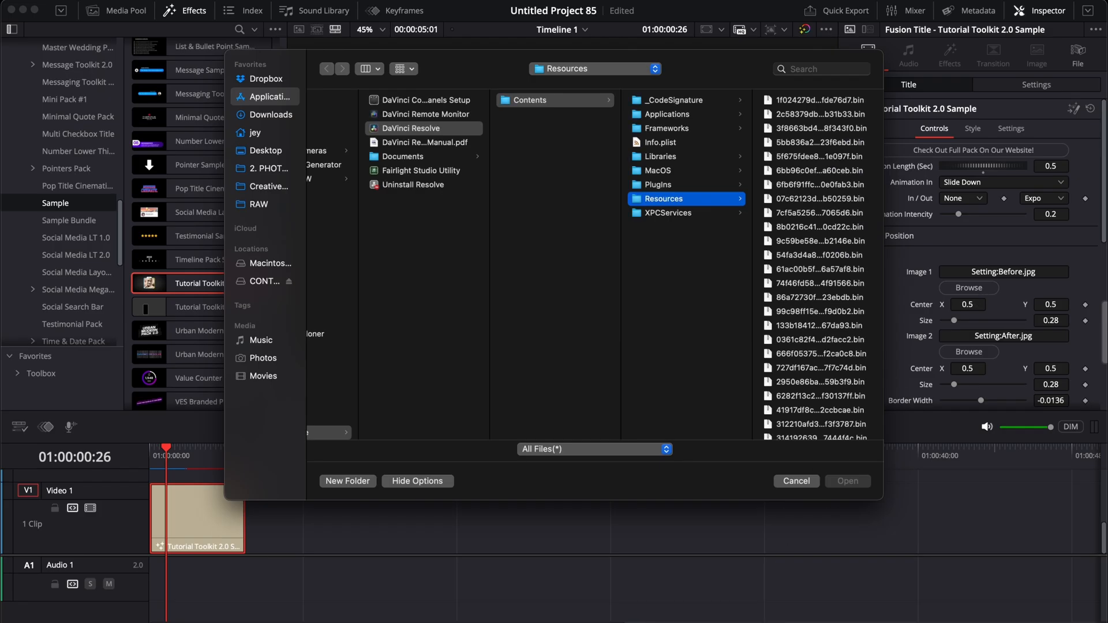
left_click(847, 481)
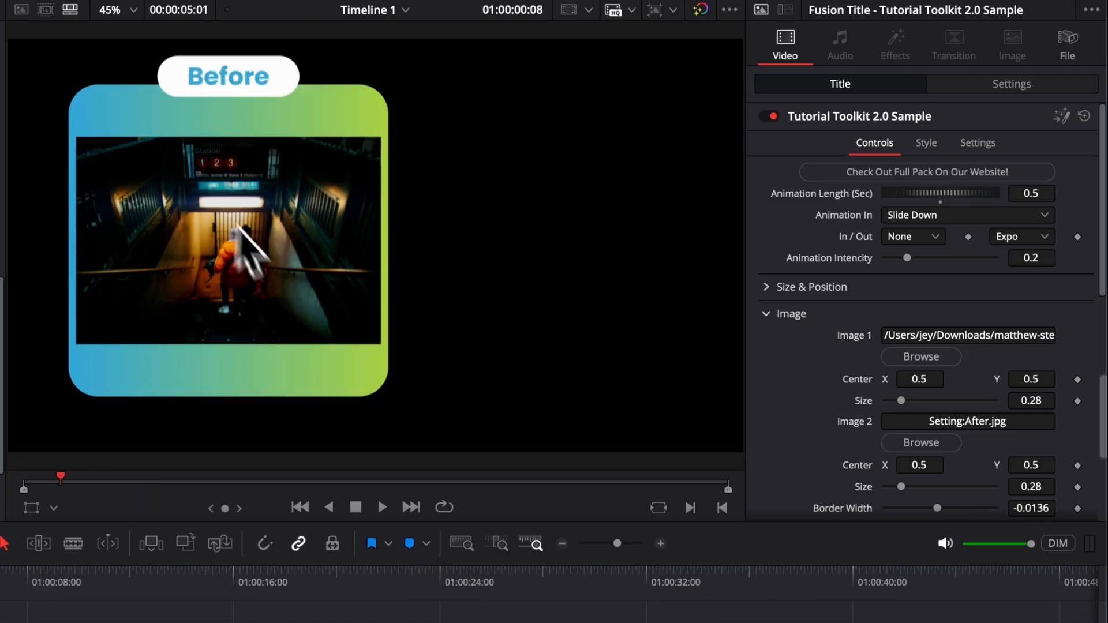
left_click_drag(902, 401, 907, 401)
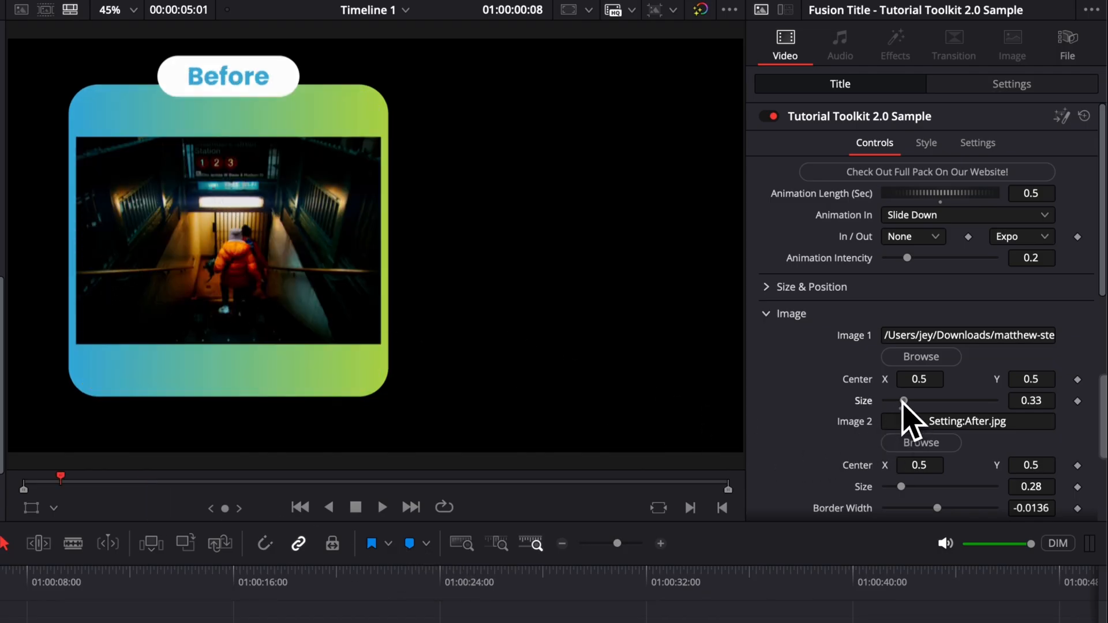
left_click_drag(902, 401, 913, 401)
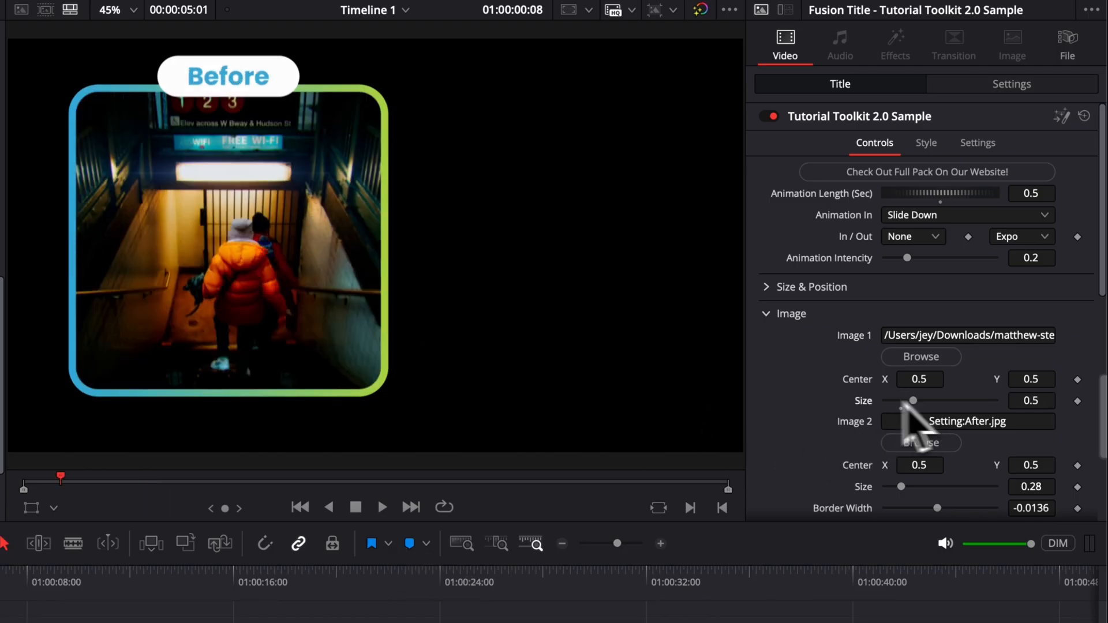
mouse_move(356, 223)
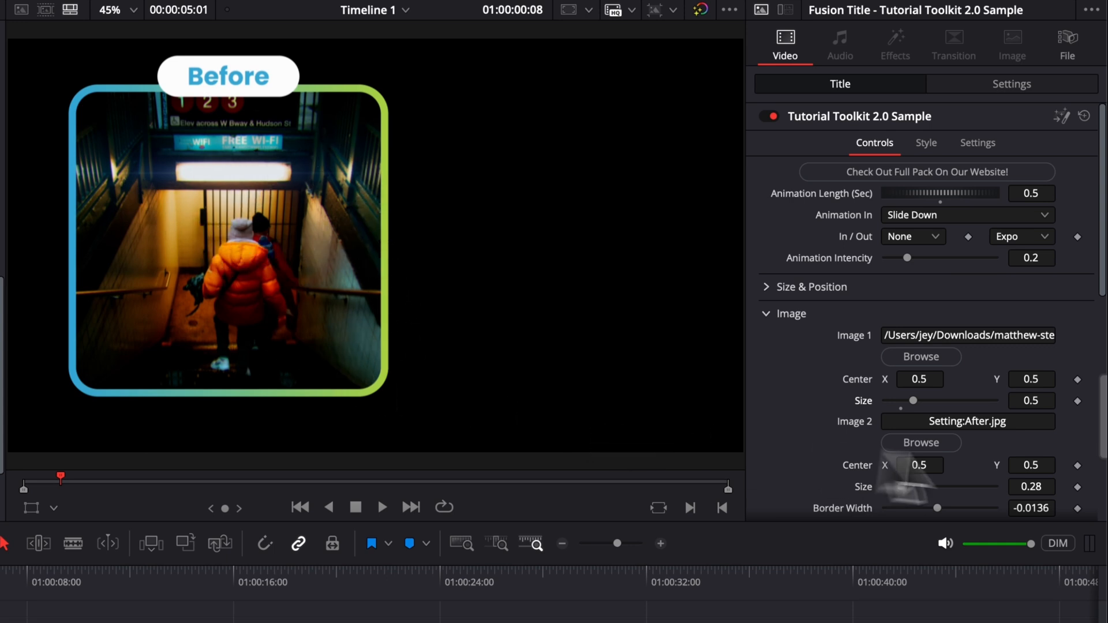
mouse_move(921, 443)
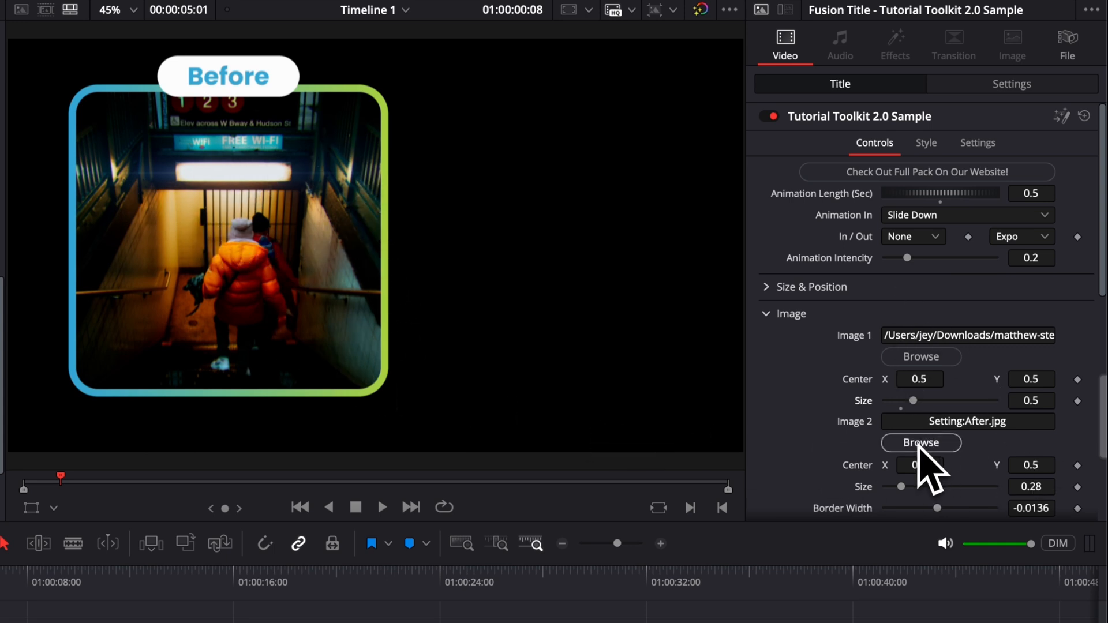
- Replace Image 2 with the matthew-stephenson beach surfer photo, sized 0.55
left_click(921, 443)
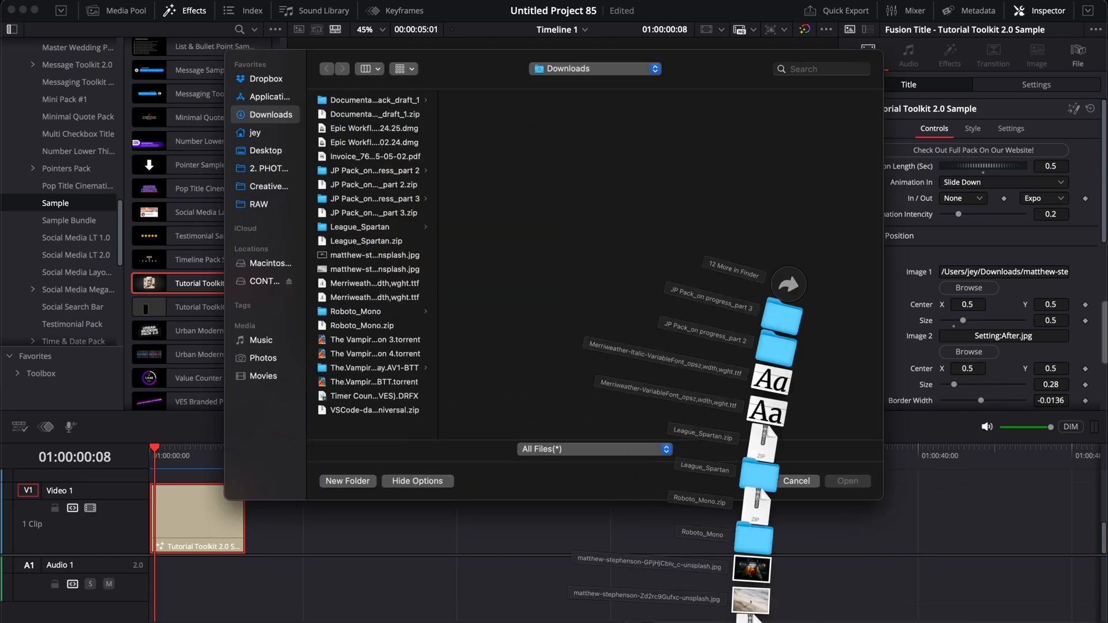
left_click(374, 269)
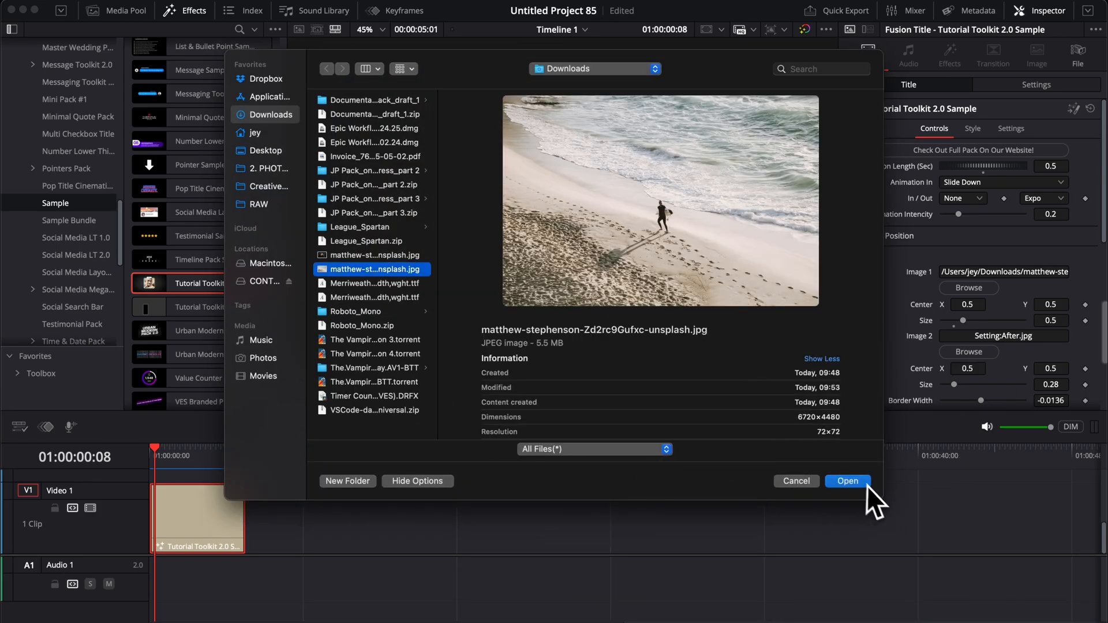
left_click(847, 480)
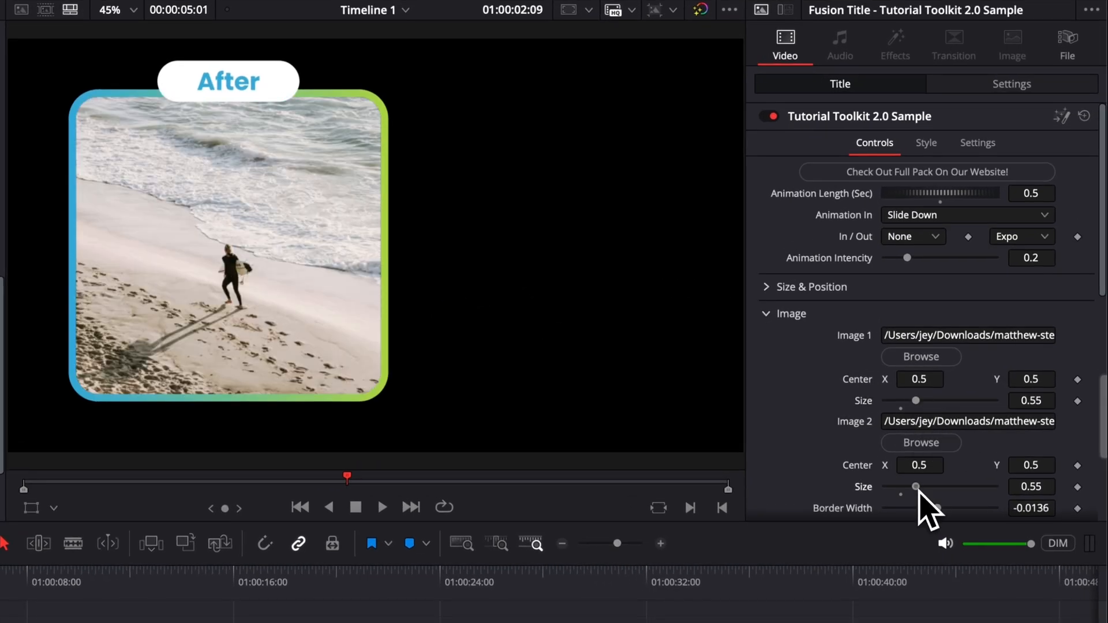
scroll("down", 3)
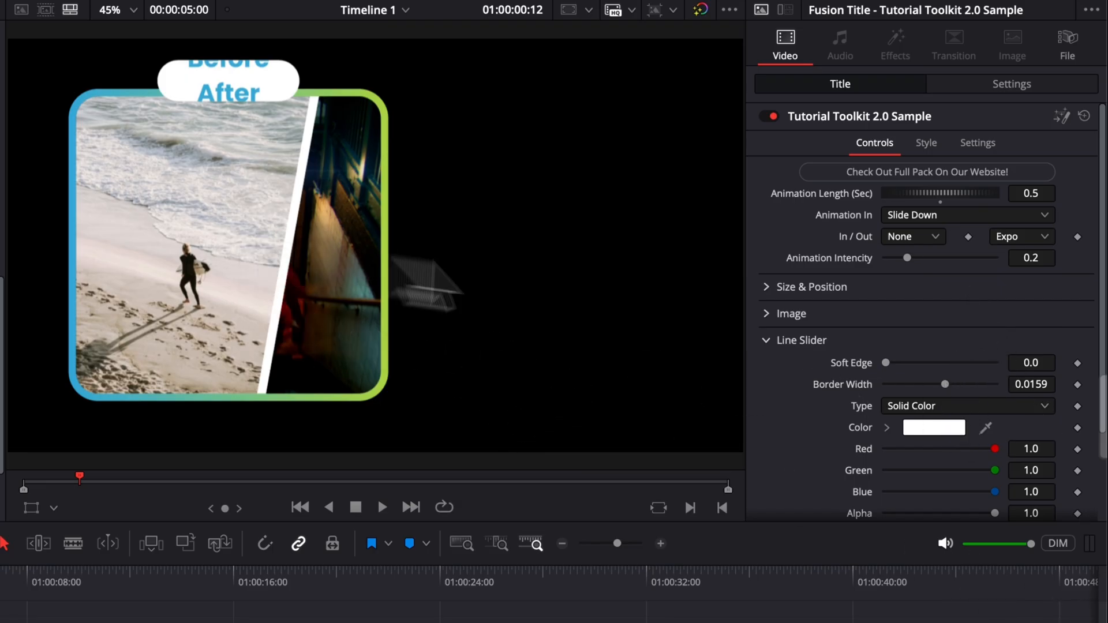
- Collapse Line Slider, expand the Text settings and preview the Before frame
scroll("down", 3)
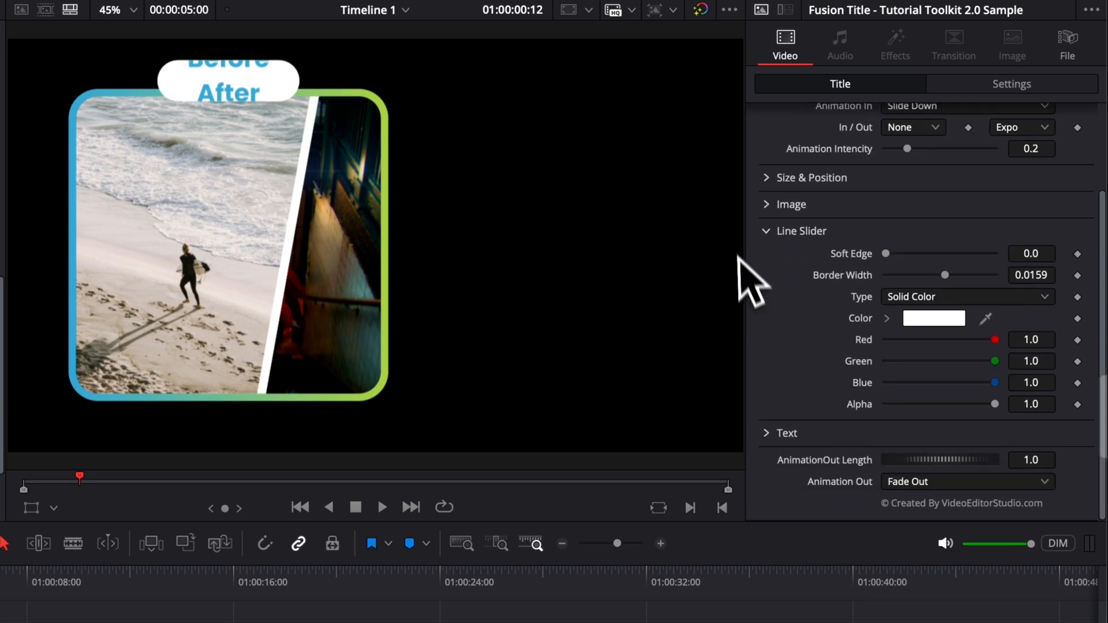
left_click(765, 231)
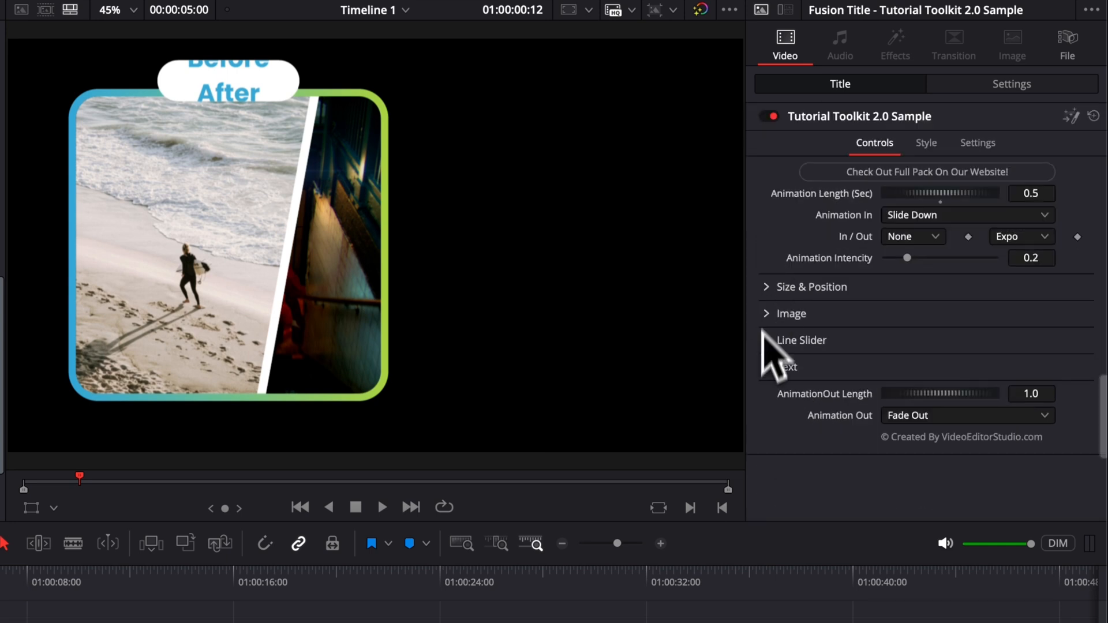
left_click(787, 367)
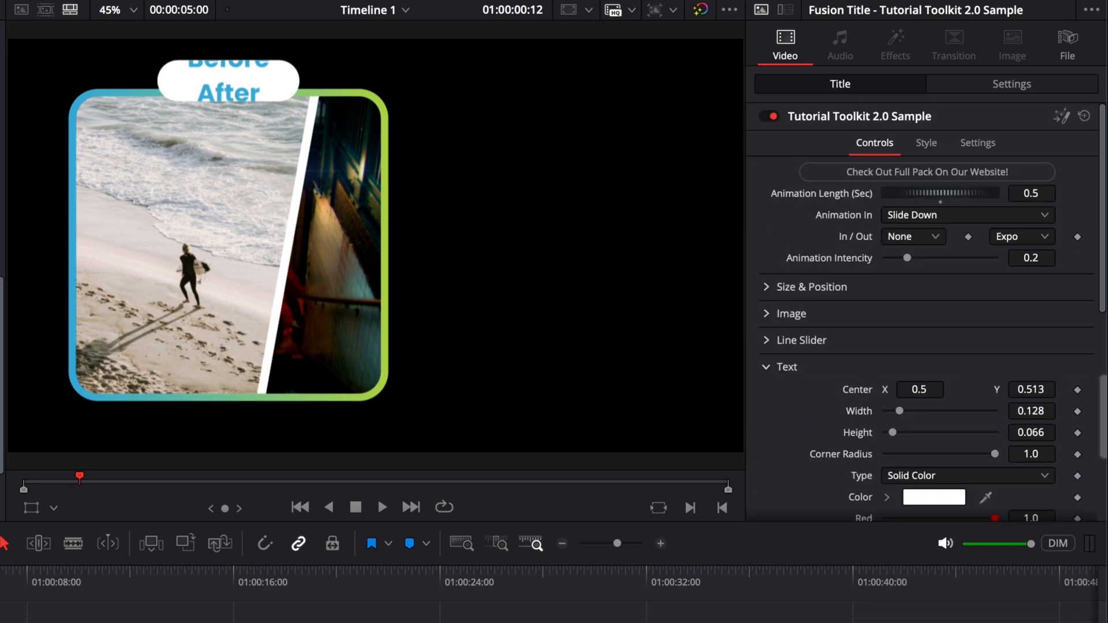
left_click(382, 507)
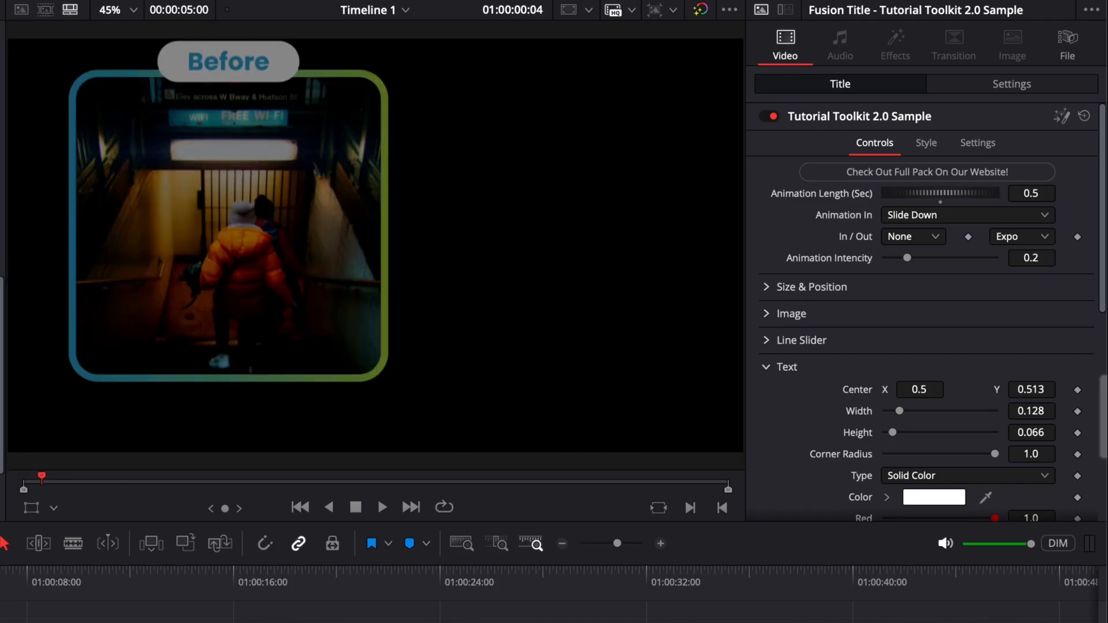
- Replace the Before/After labels with City and Beach and preview the Beach label
scroll("down", 3)
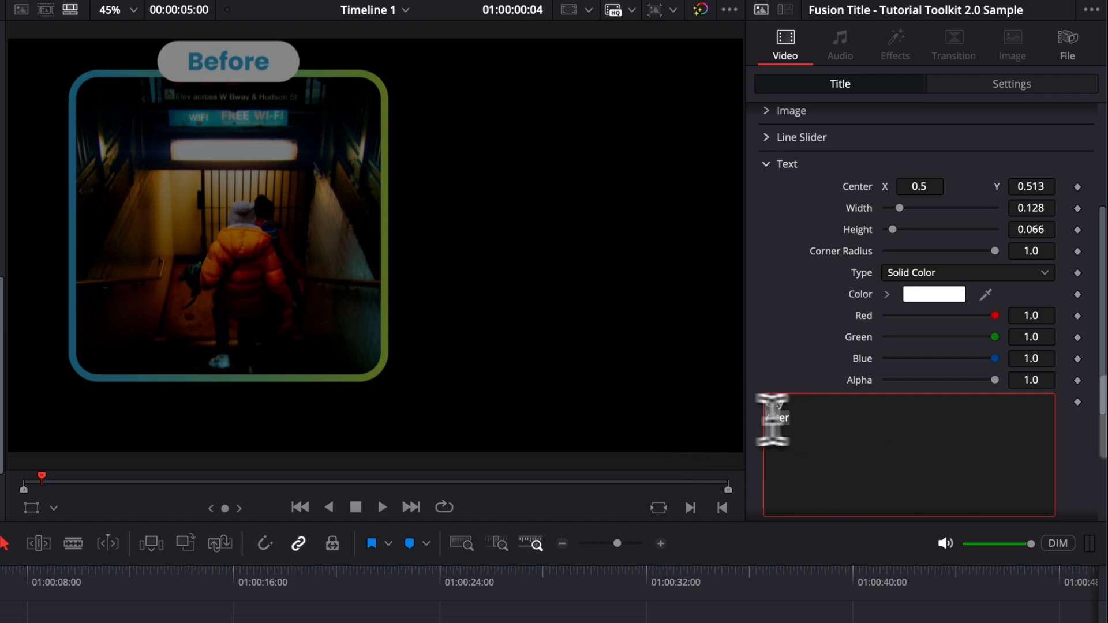
type("City")
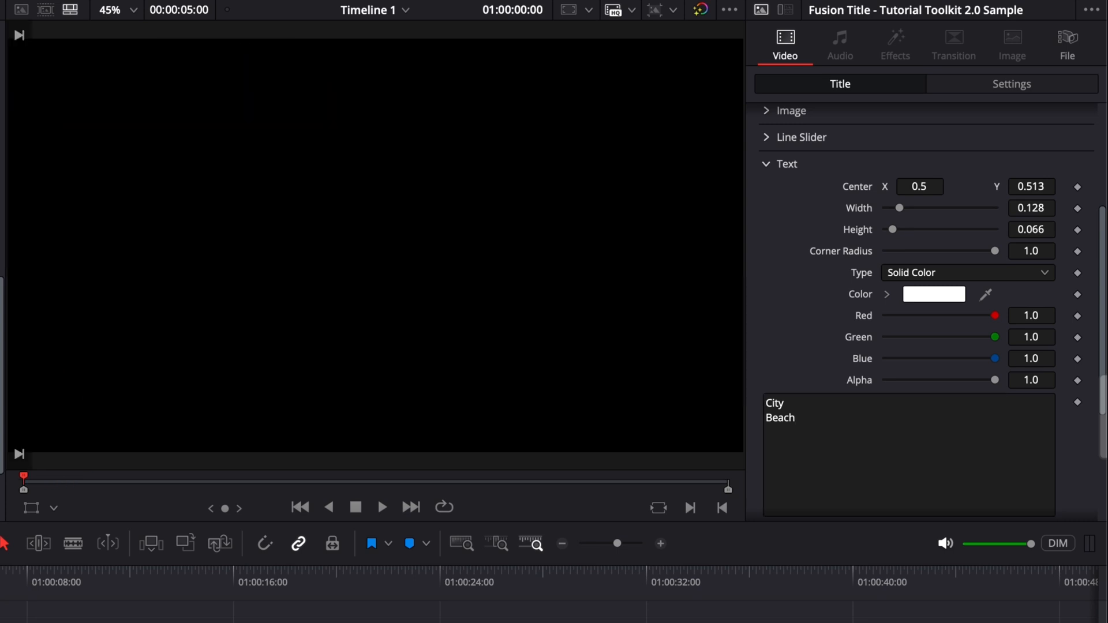
left_click(383, 508)
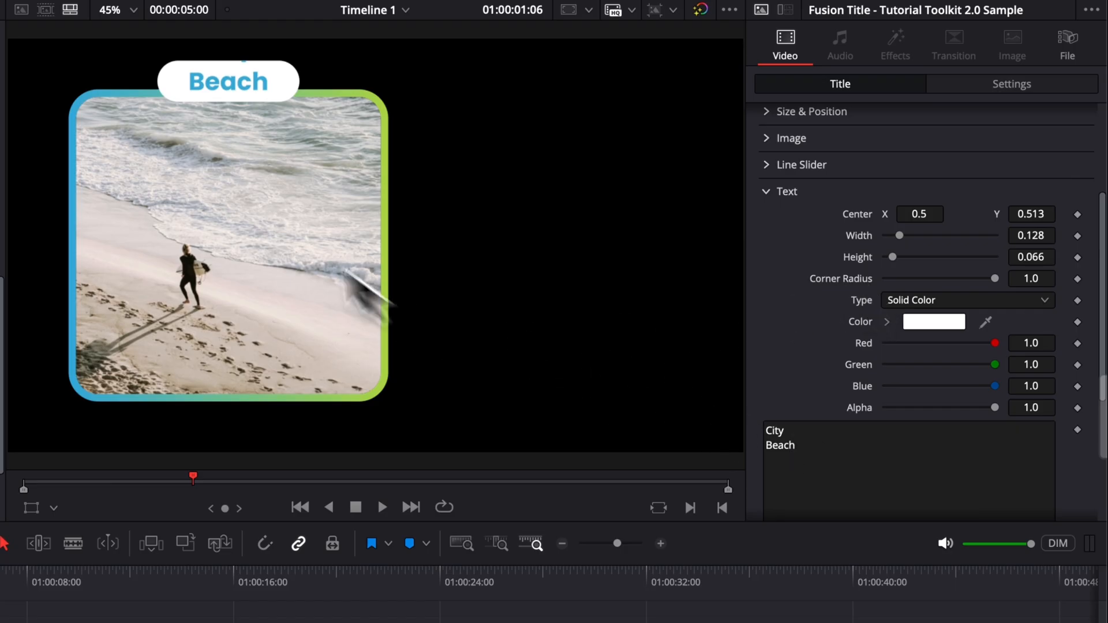
mouse_move(245, 87)
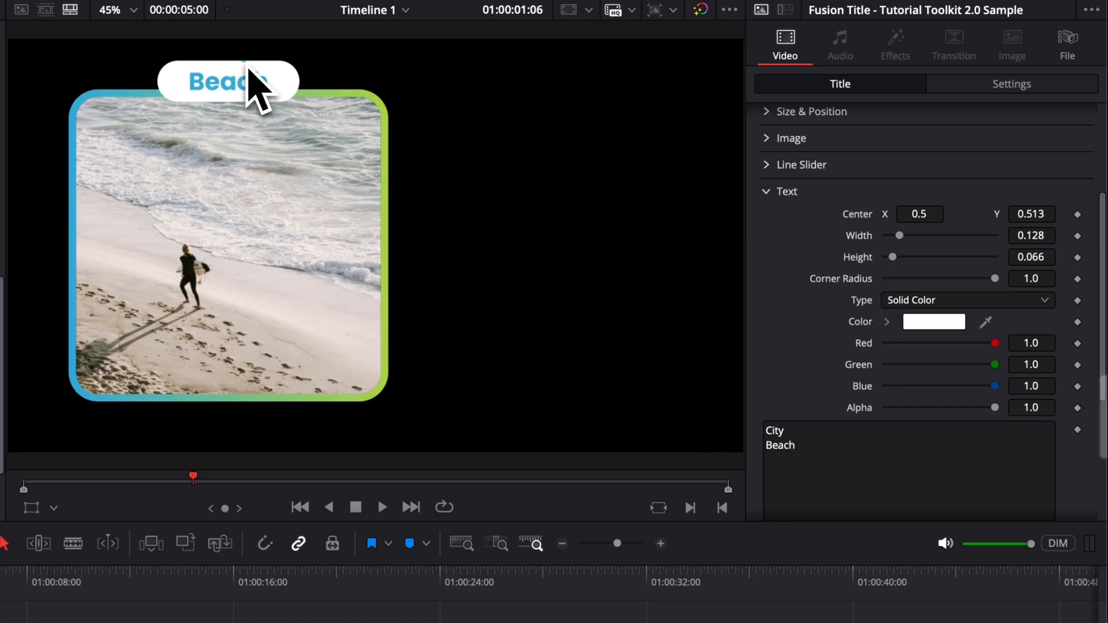
mouse_move(859, 249)
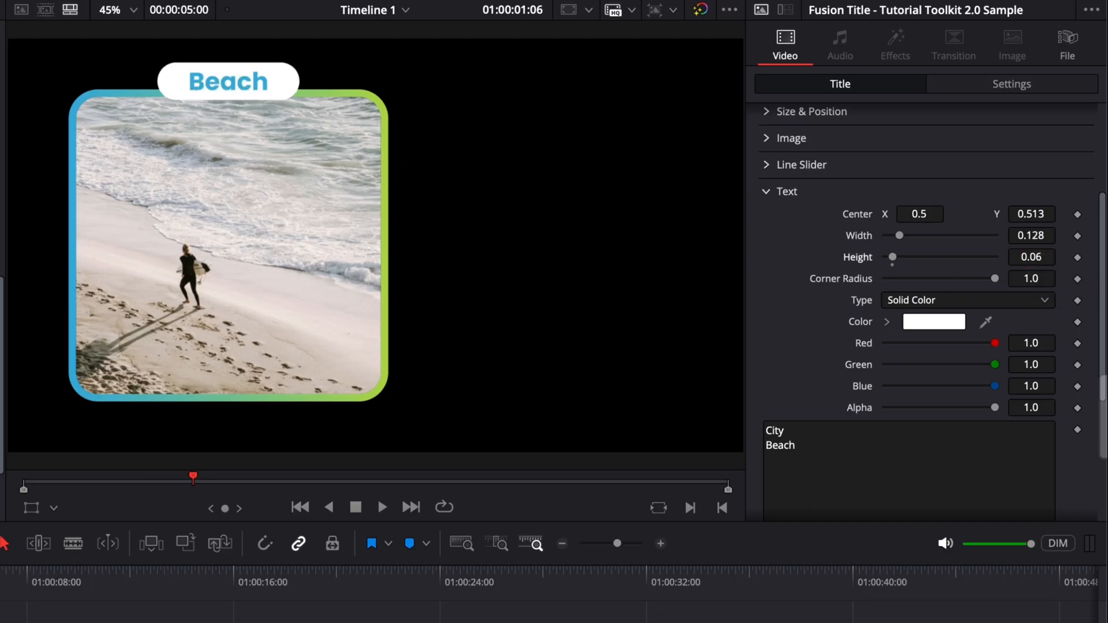
mouse_move(256, 92)
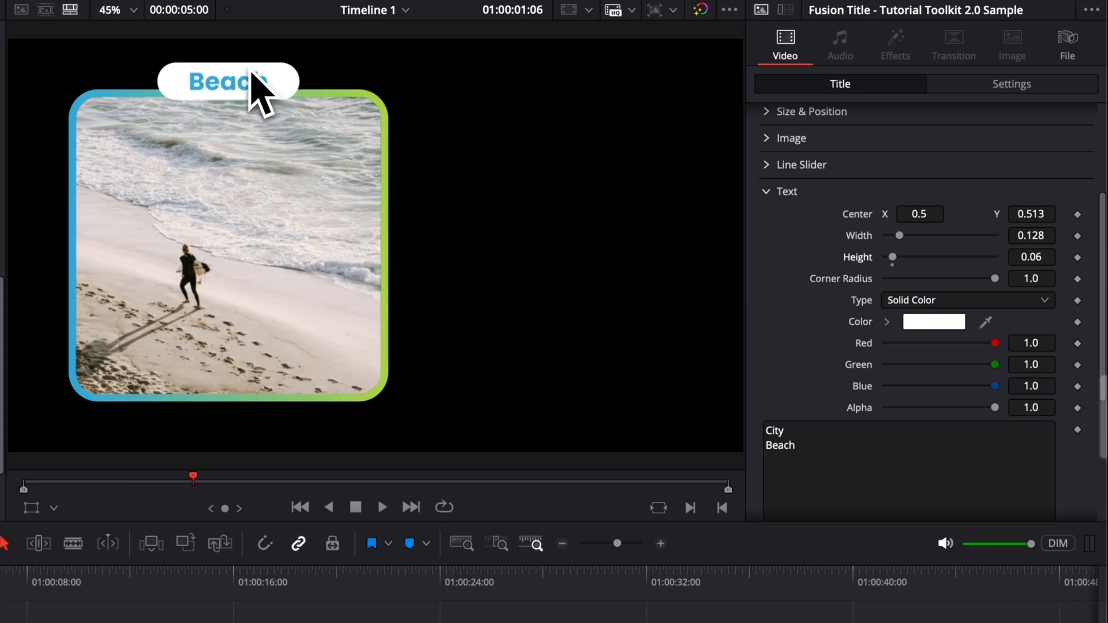
mouse_move(1032, 235)
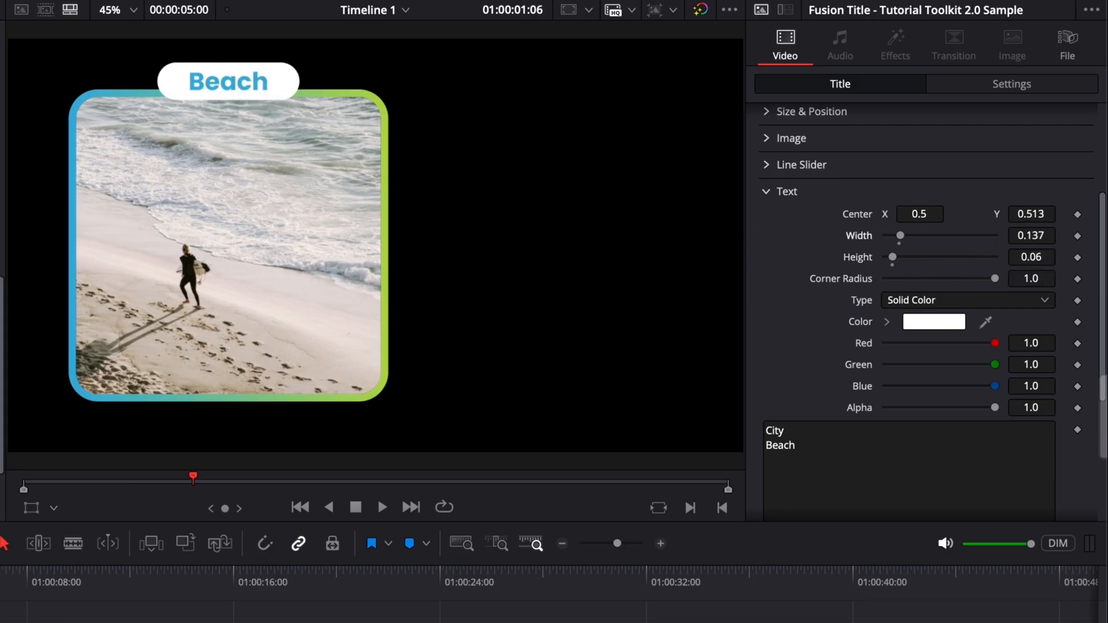
- Change the second label to read LONG Beach
type("LO")
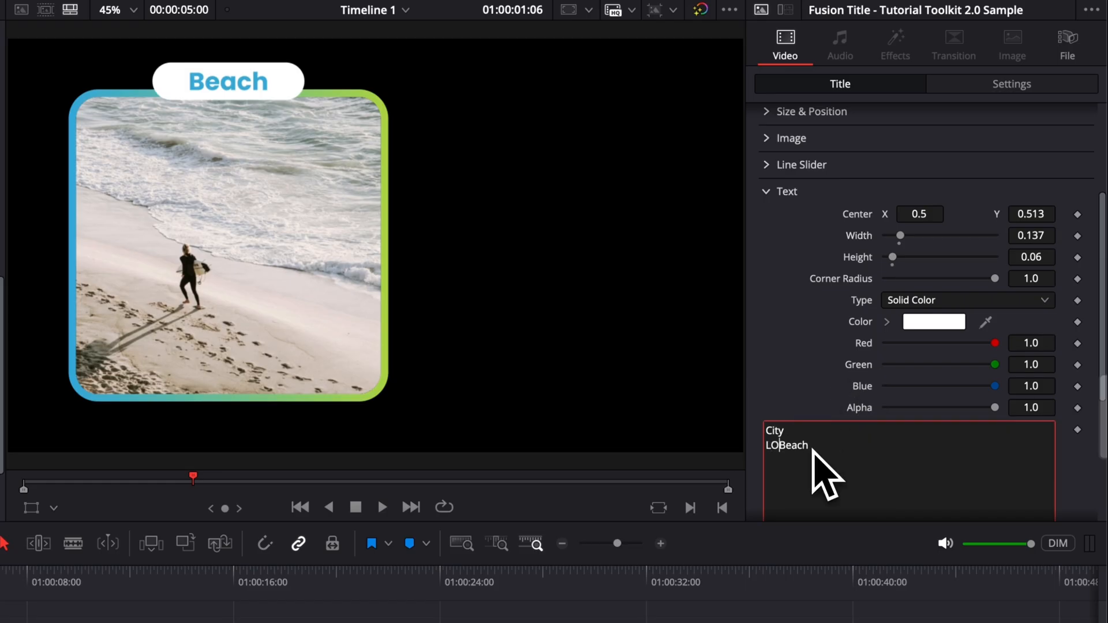
type("NG")
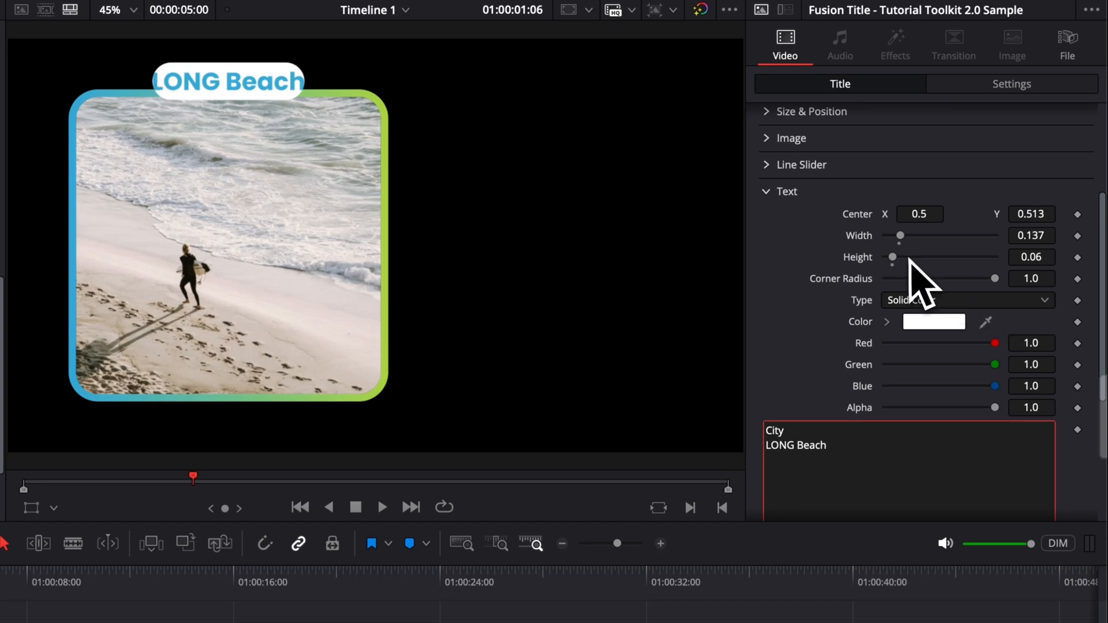
- Widen the white tab to 0.236 and reduce its corner radius to 0.11
left_click_drag(900, 236, 909, 235)
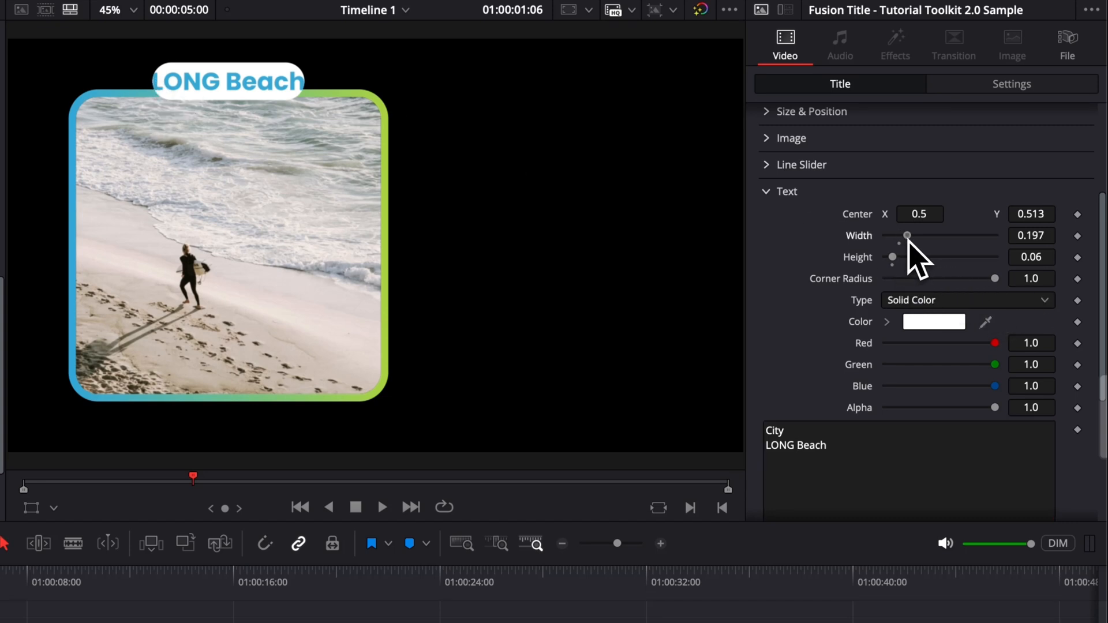
left_click_drag(907, 235, 911, 236)
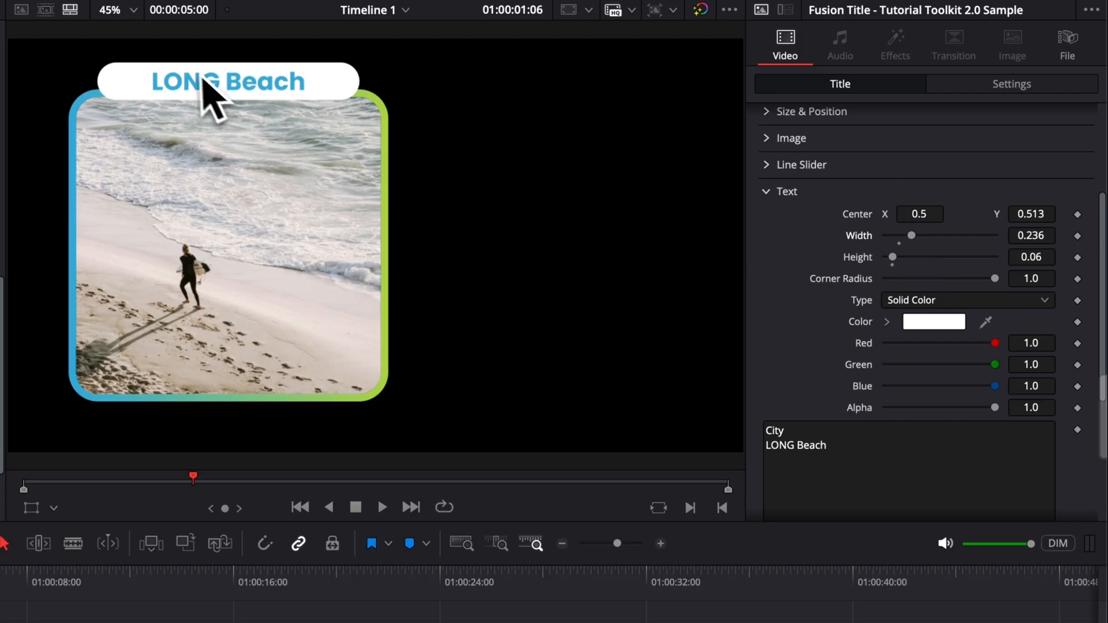
mouse_move(1022, 315)
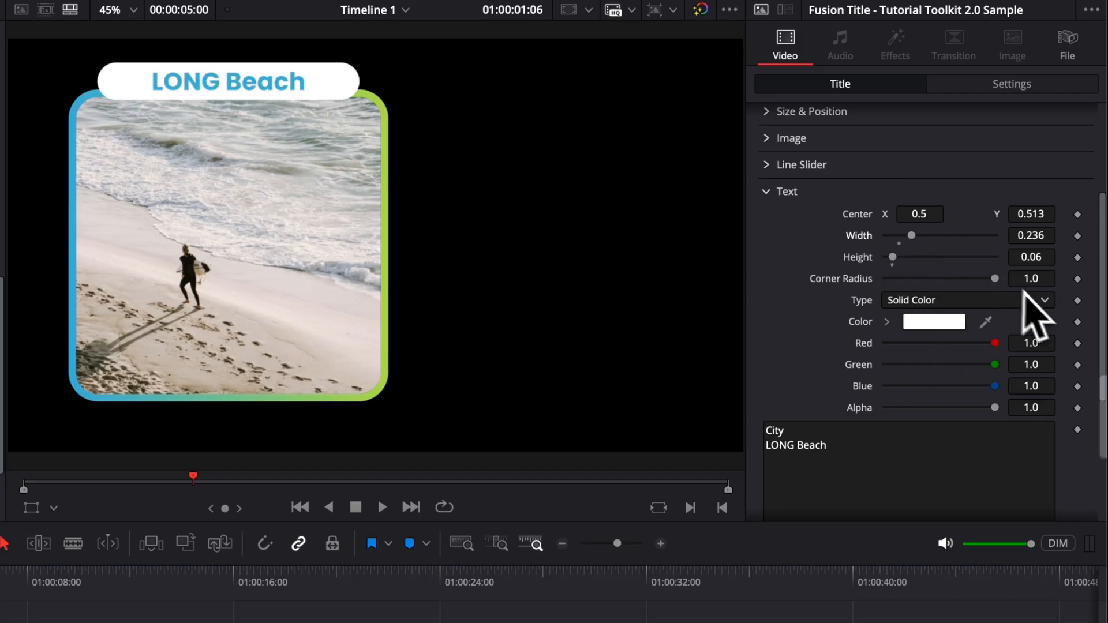
left_click_drag(994, 278, 898, 278)
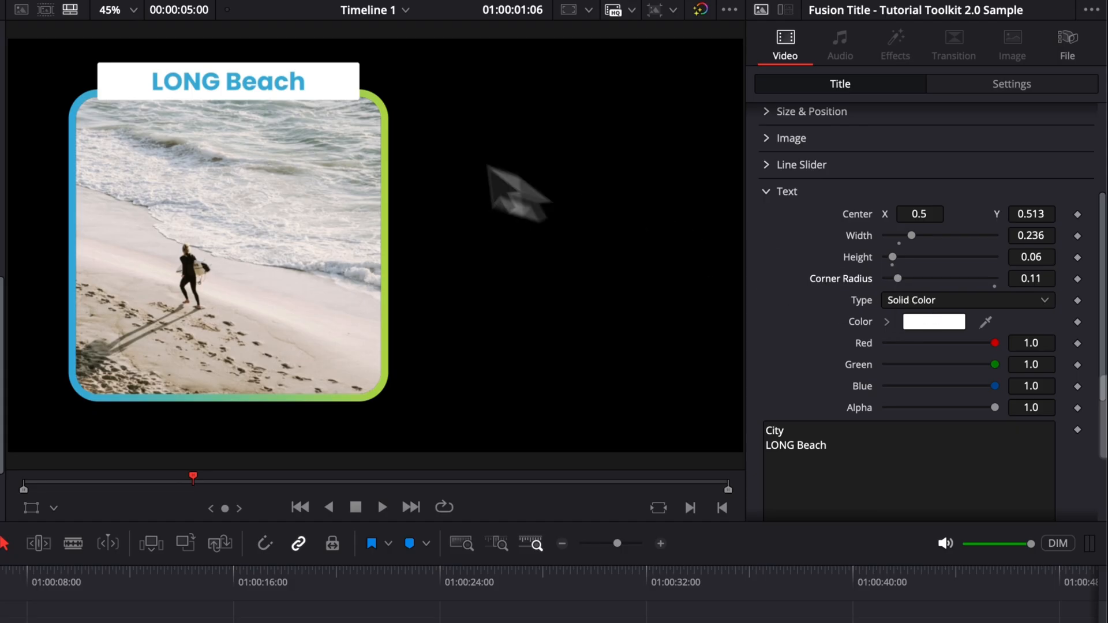
mouse_move(131, 124)
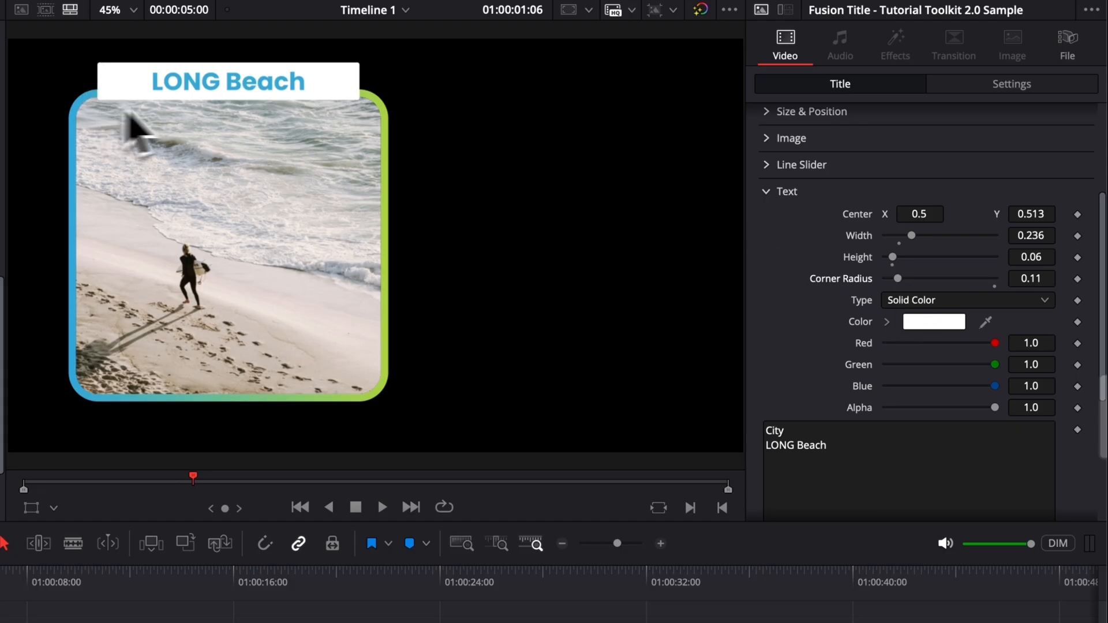
scroll("down", 3)
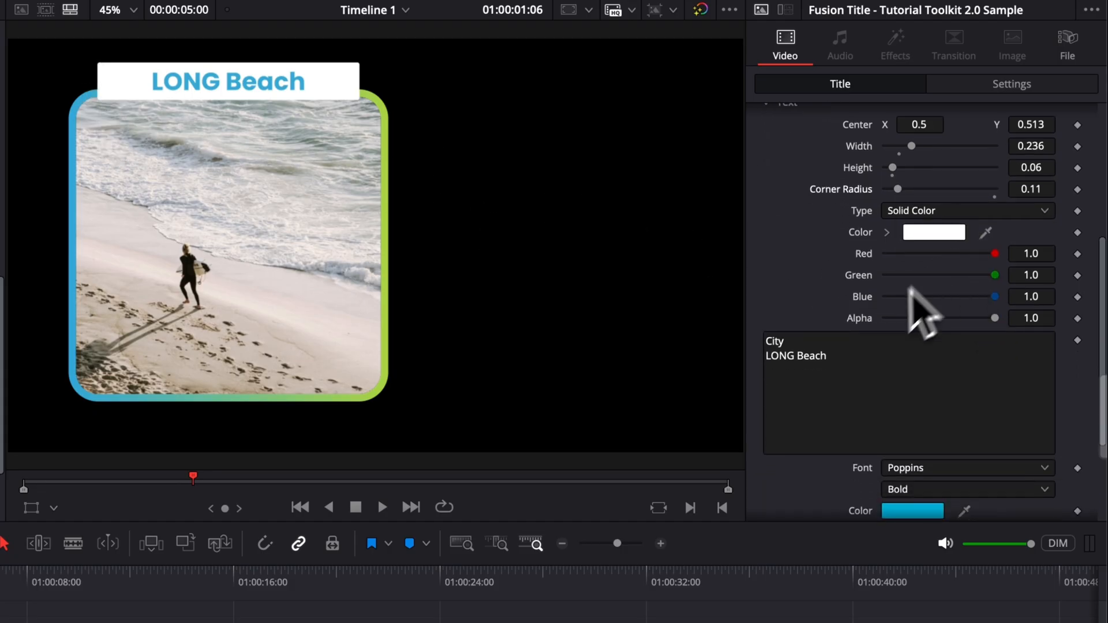
scroll("down", 3)
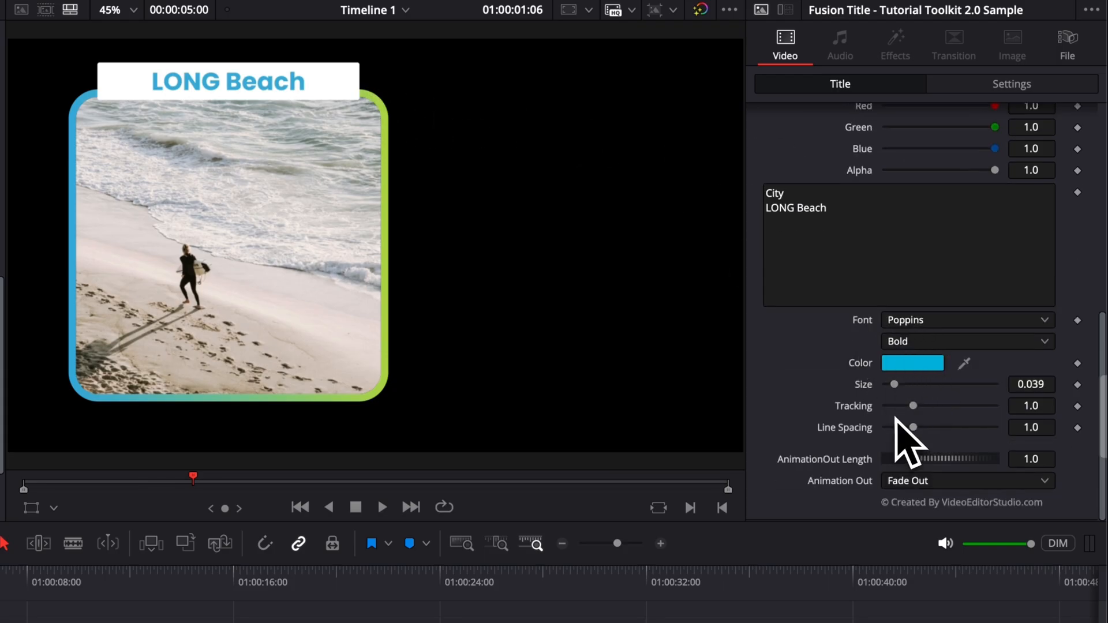
mouse_move(570, 280)
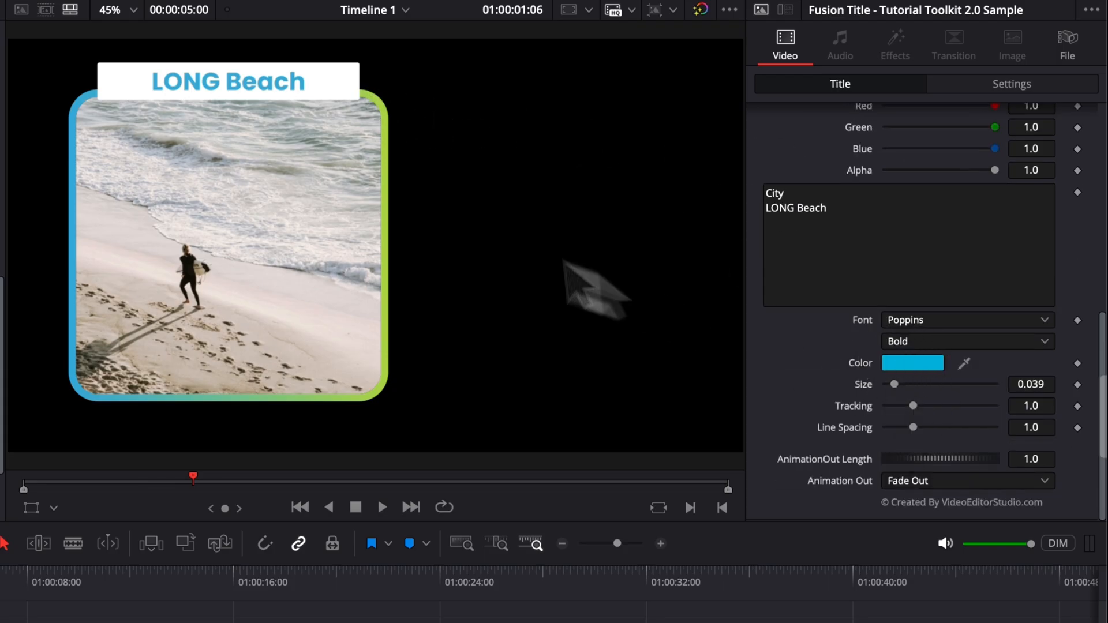
mouse_move(915, 429)
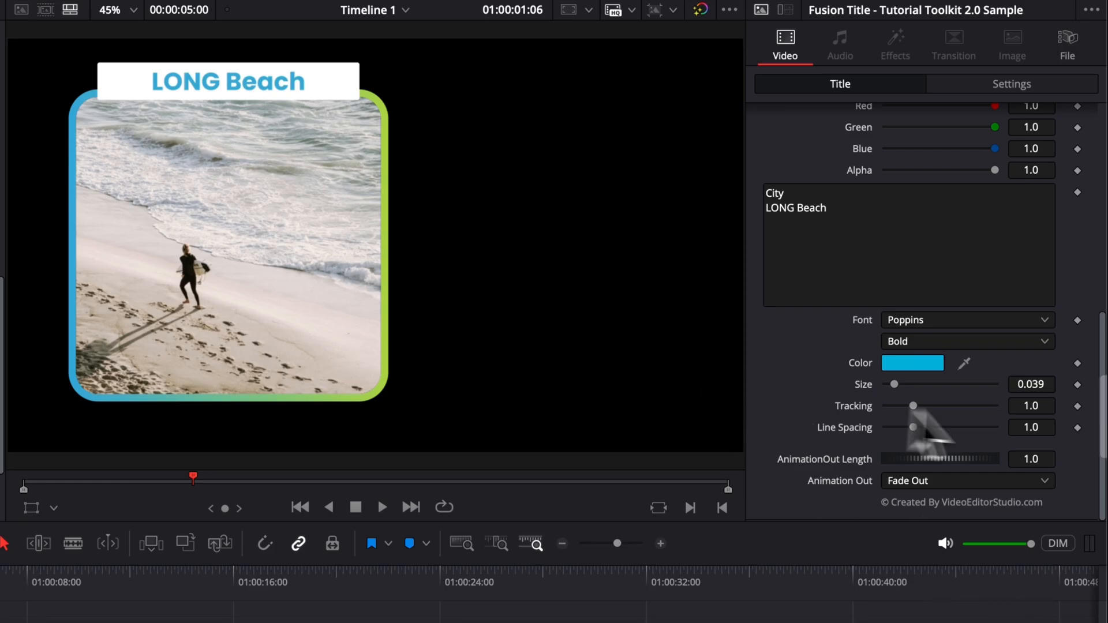
mouse_move(915, 430)
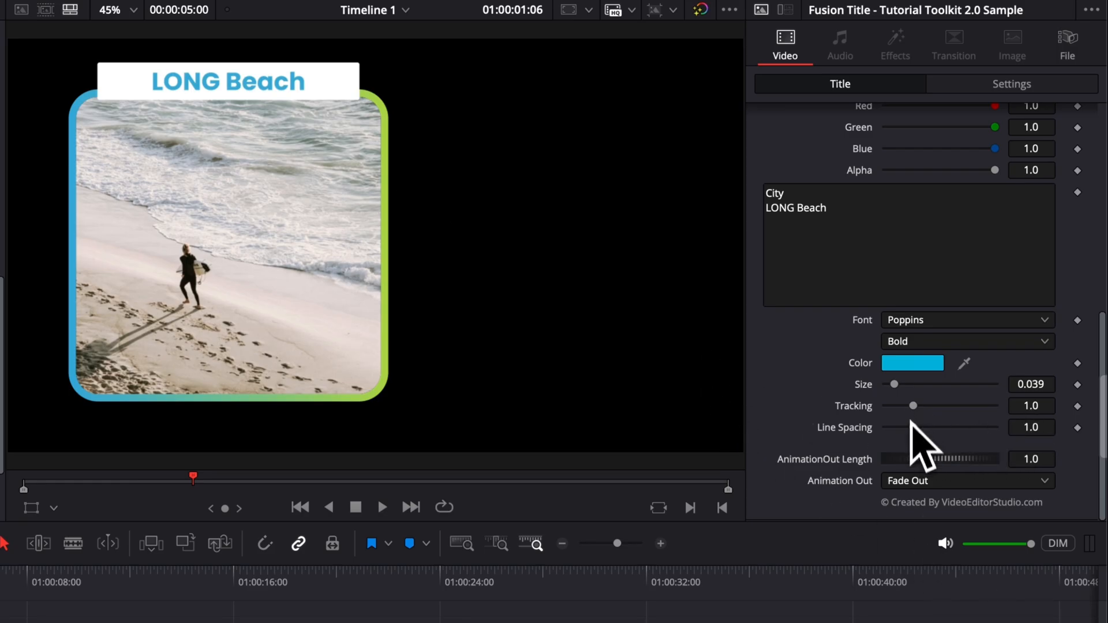